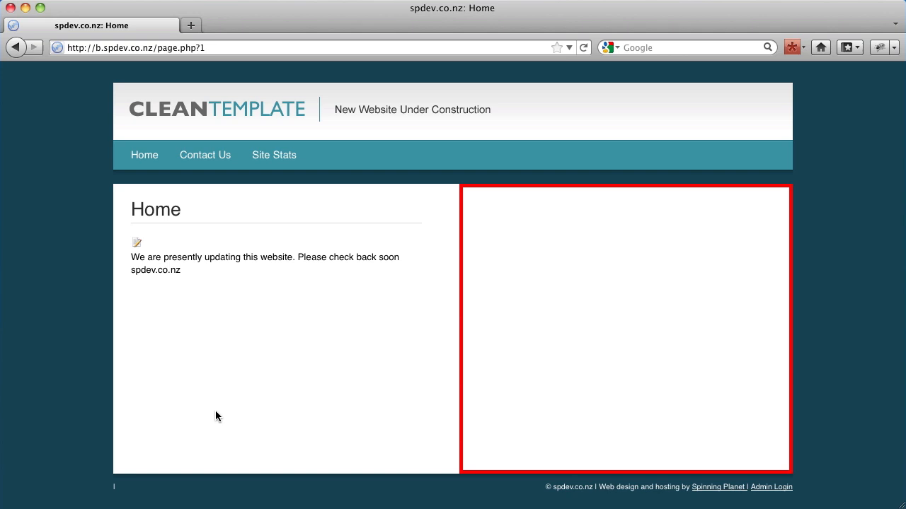
pyautogui.moveTo(375, 343)
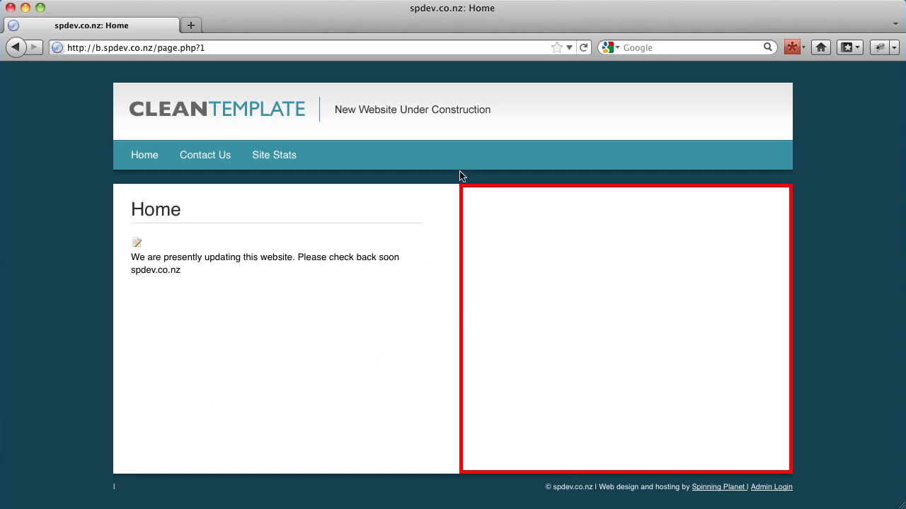
pyautogui.moveTo(452, 286)
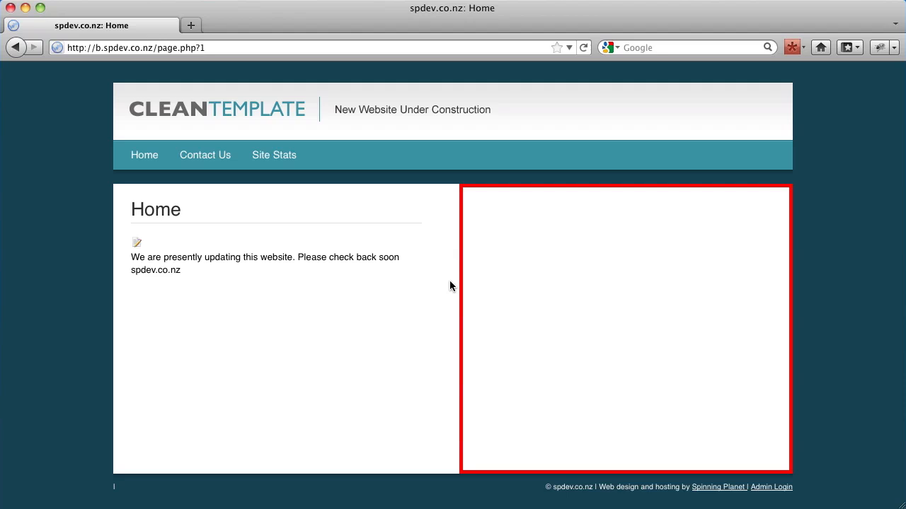
pyautogui.moveTo(803, 196)
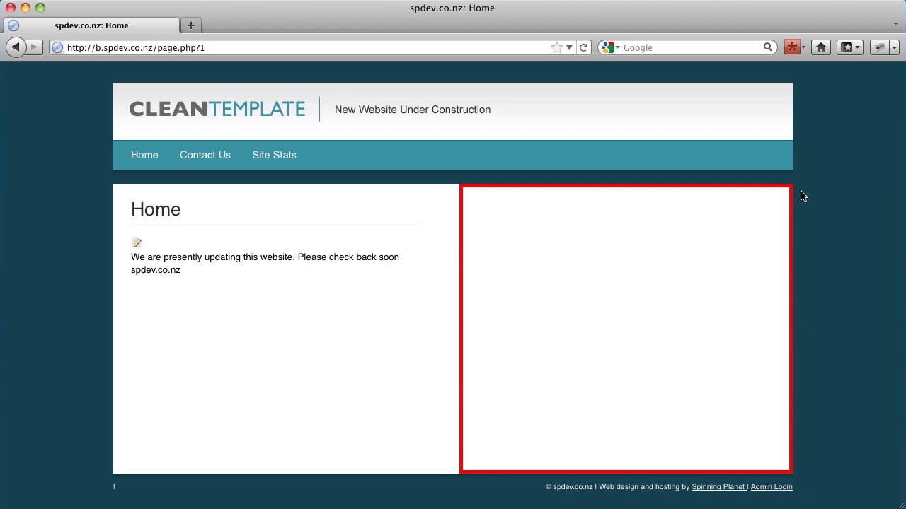
pyautogui.moveTo(512, 269)
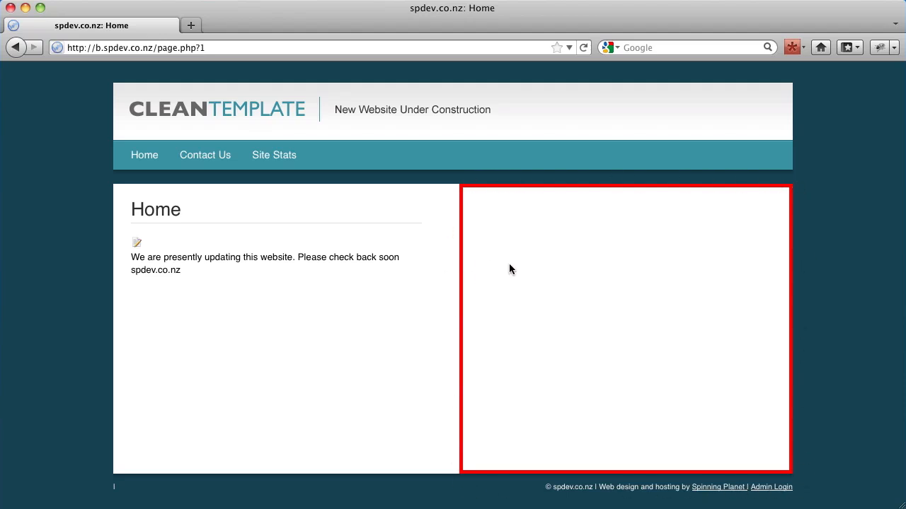
# Visit the live Site Stats page, showing zero visits and an empty menu area.
pyautogui.click(274, 155)
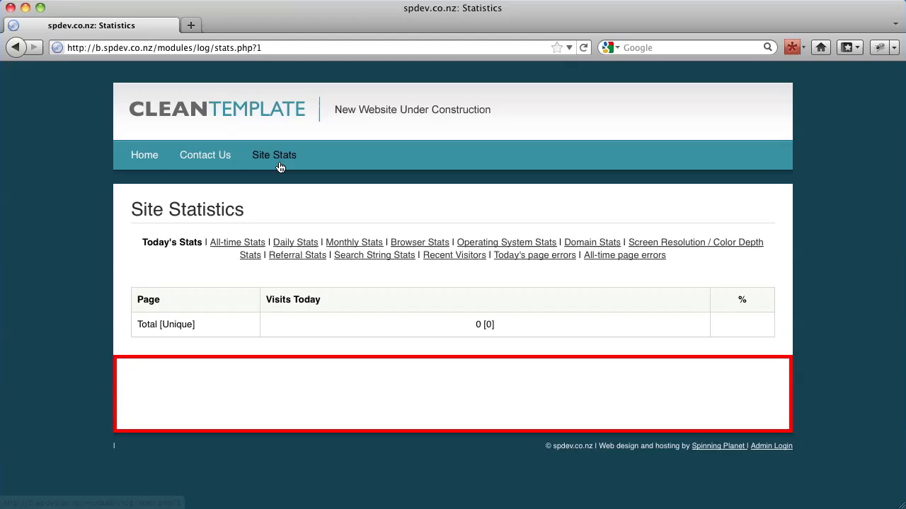
pyautogui.moveTo(447, 403)
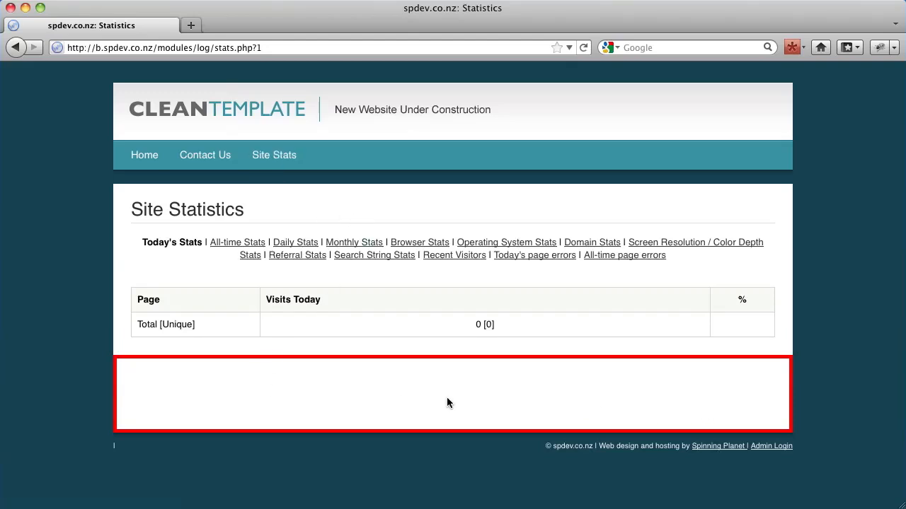
pyautogui.moveTo(135, 239)
pyautogui.write('admin')
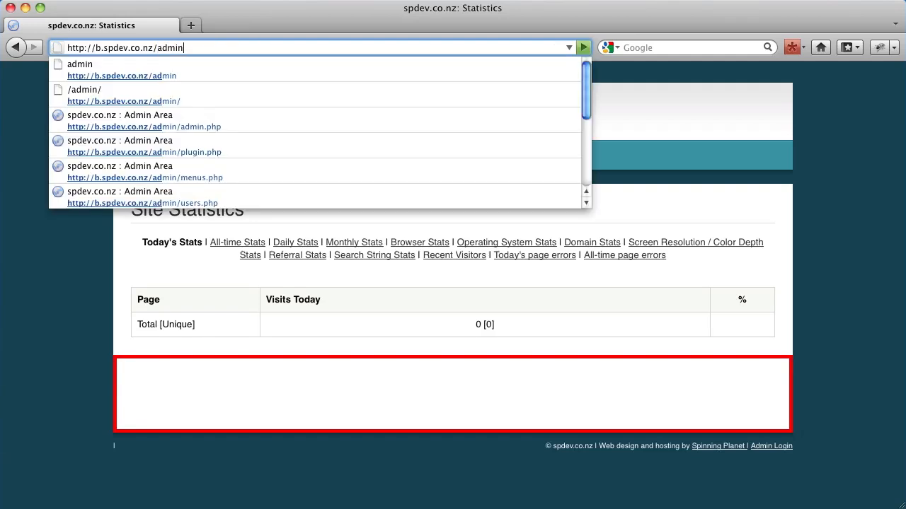
# Go to the admin area and open Content > Custom Menus/Pages, which lists the Home page.
pyautogui.click(145, 127)
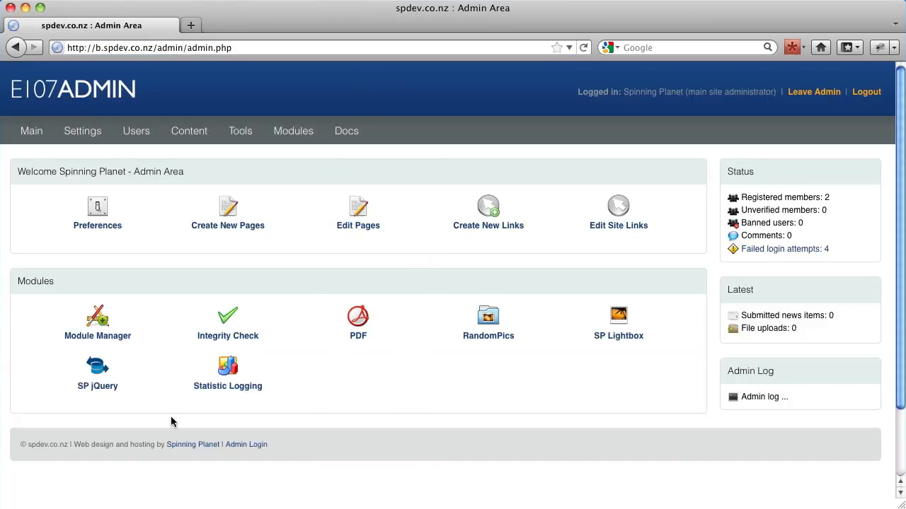
pyautogui.moveTo(246, 444)
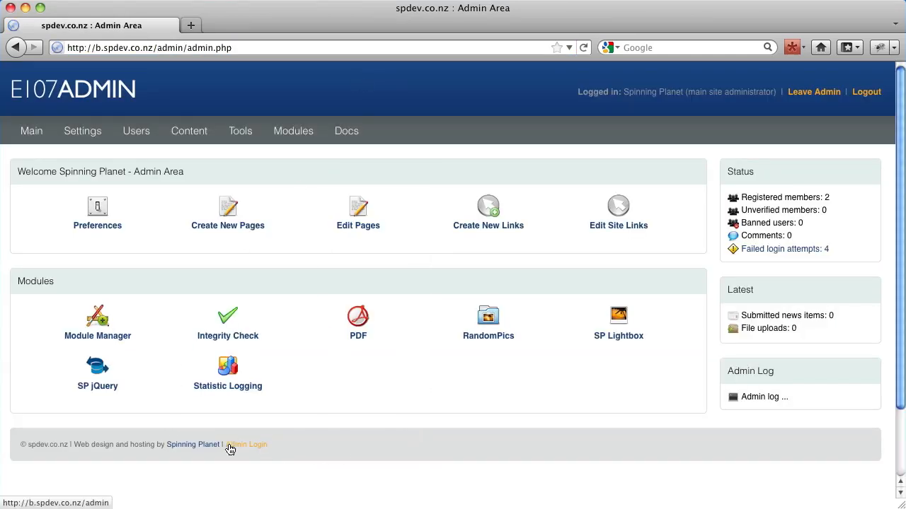
pyautogui.moveTo(290, 202)
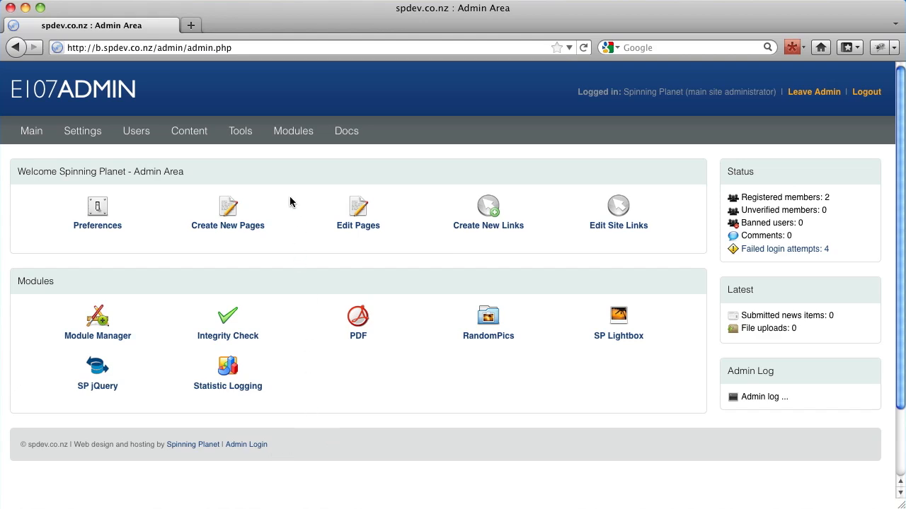
pyautogui.click(189, 131)
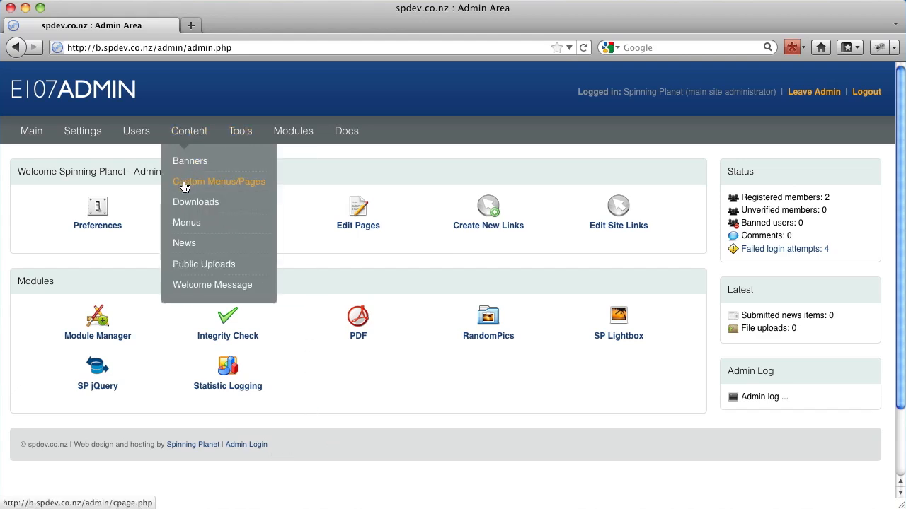
pyautogui.click(219, 181)
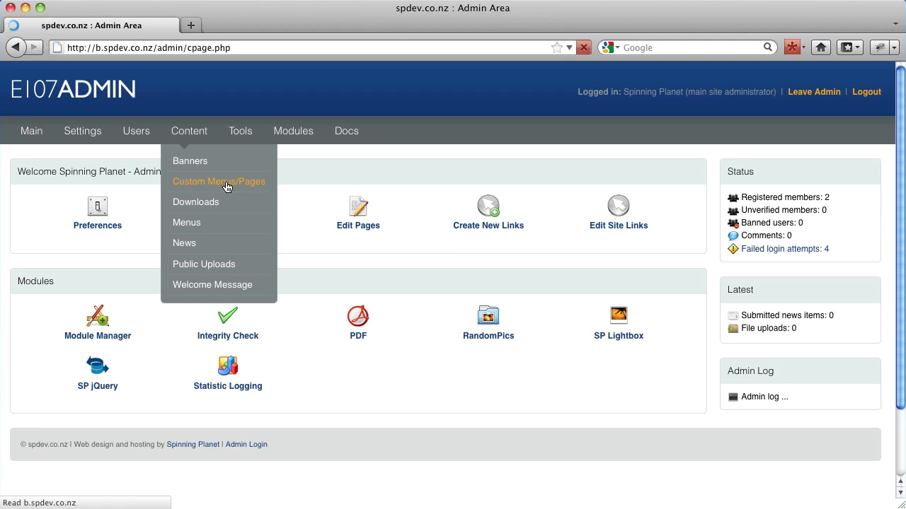
pyautogui.click(219, 181)
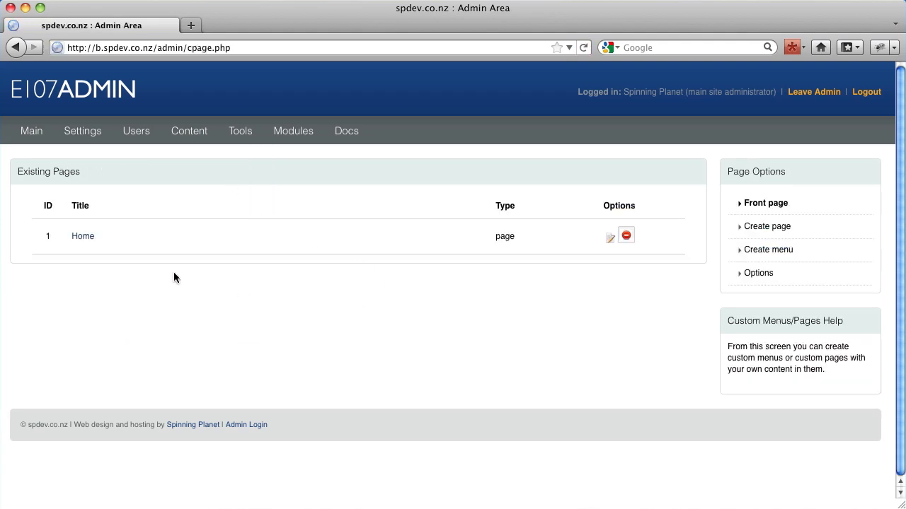
pyautogui.moveTo(643, 273)
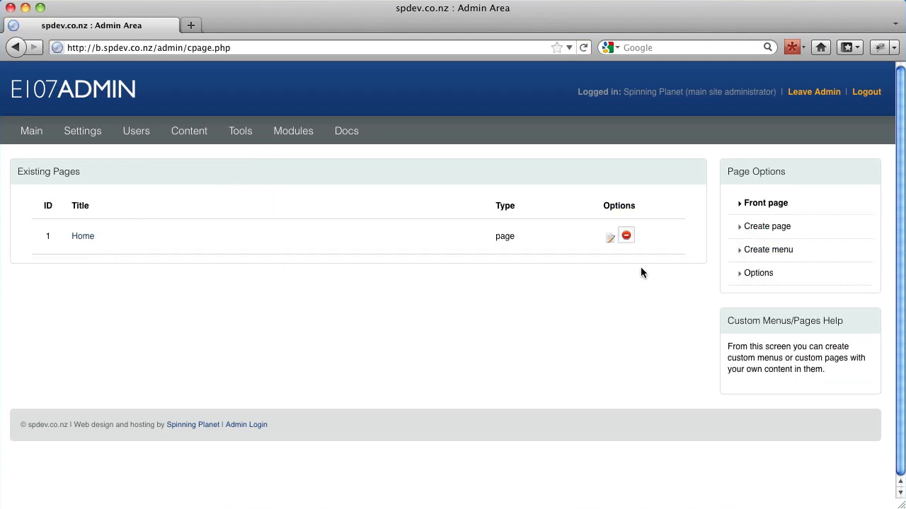
# Create a custom menu named 'Test Title' with caption 'Test Title' and two body paragraphs.
pyautogui.click(767, 249)
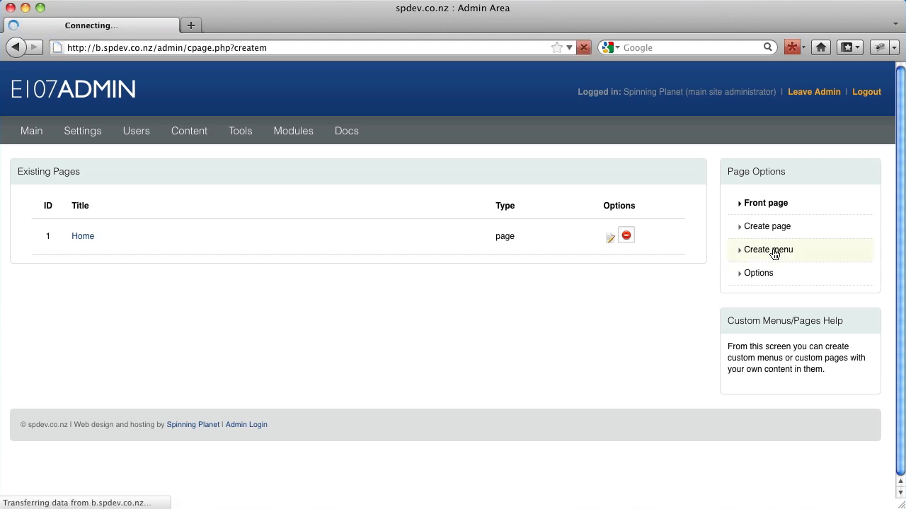
pyautogui.click(767, 249)
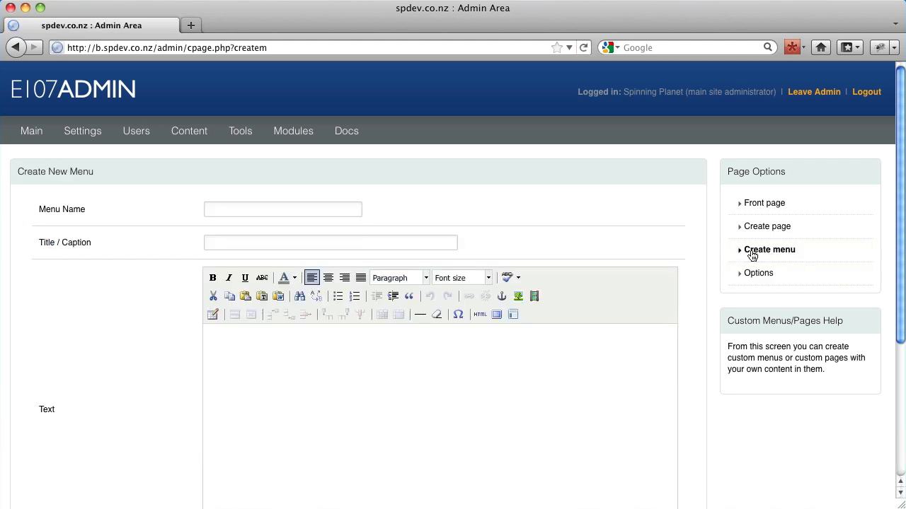
pyautogui.click(282, 209)
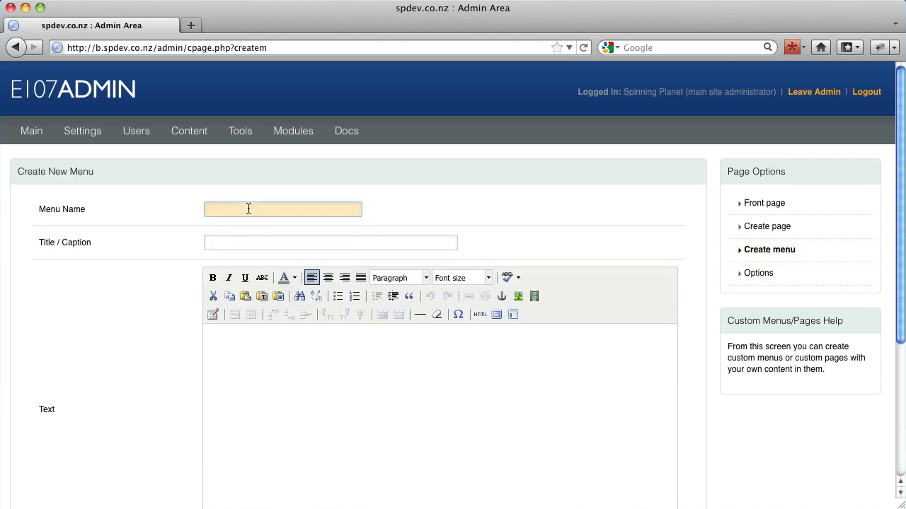
pyautogui.write('Test Title')
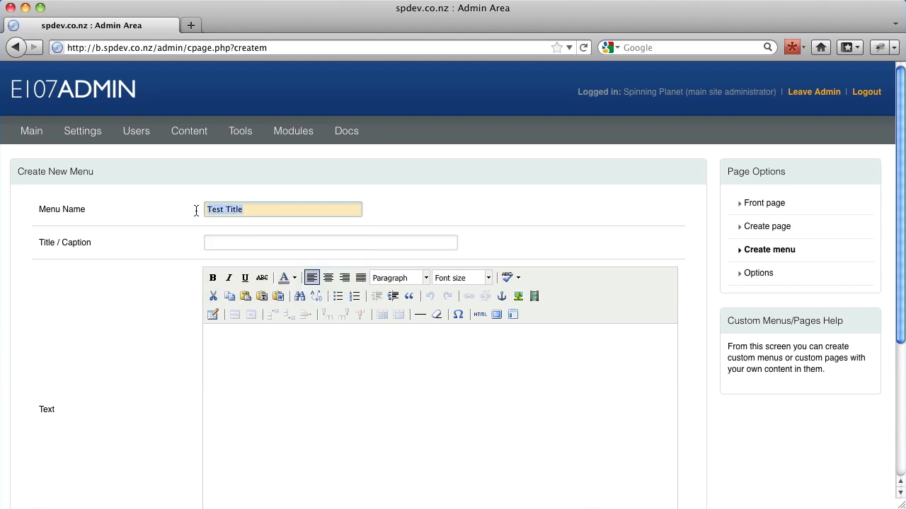
pyautogui.moveTo(198, 238)
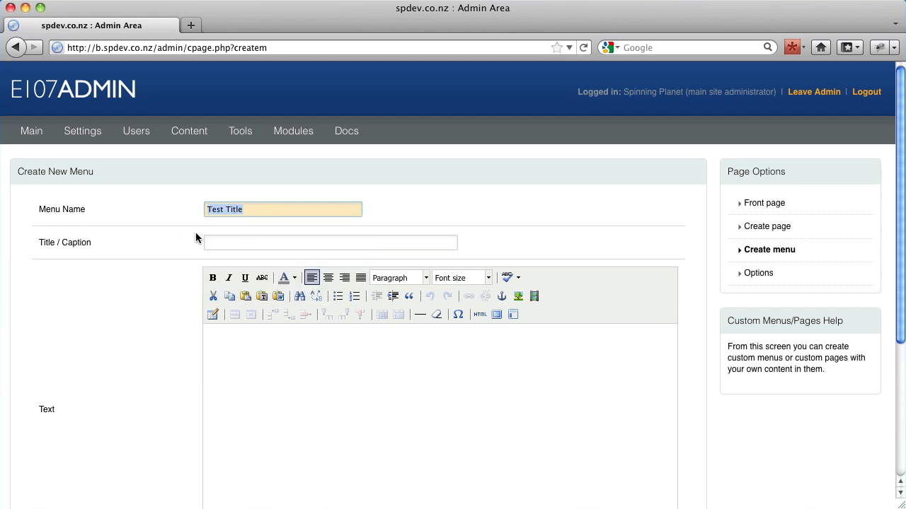
pyautogui.write('Test Title')
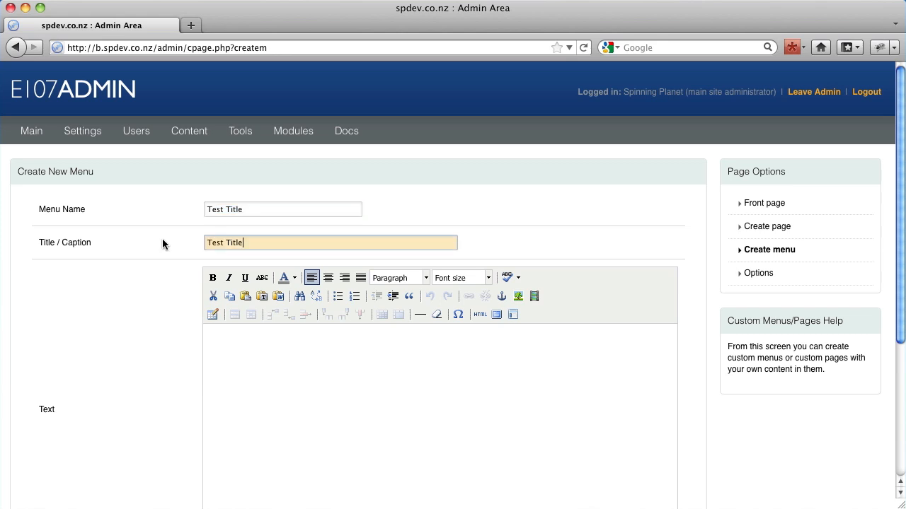
pyautogui.moveTo(103, 248)
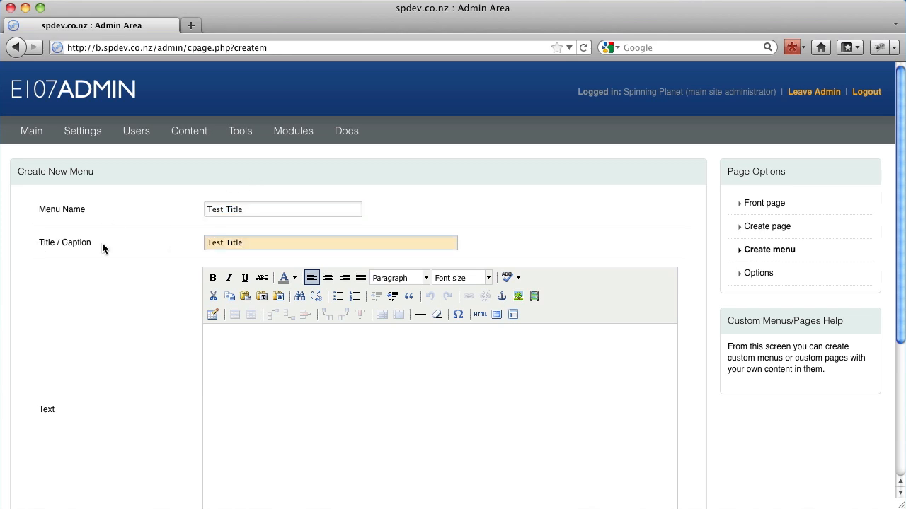
pyautogui.scroll(-3)
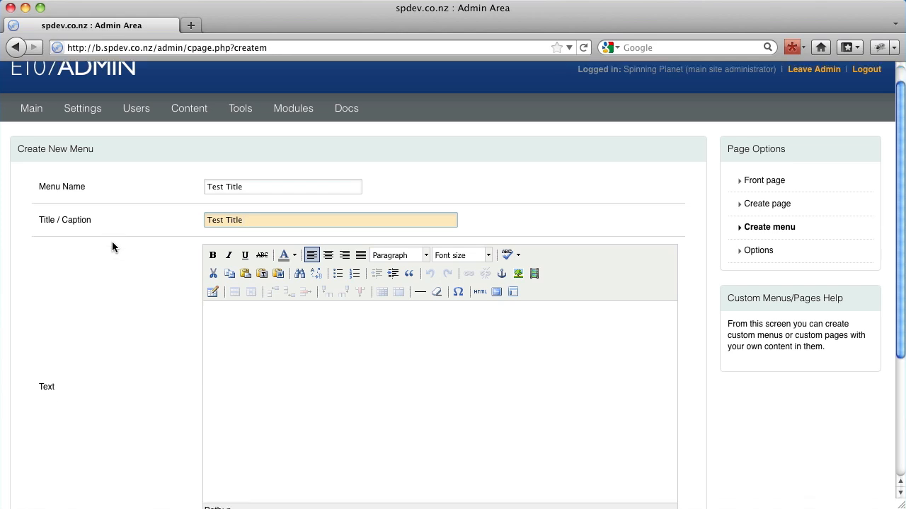
pyautogui.scroll(-3)
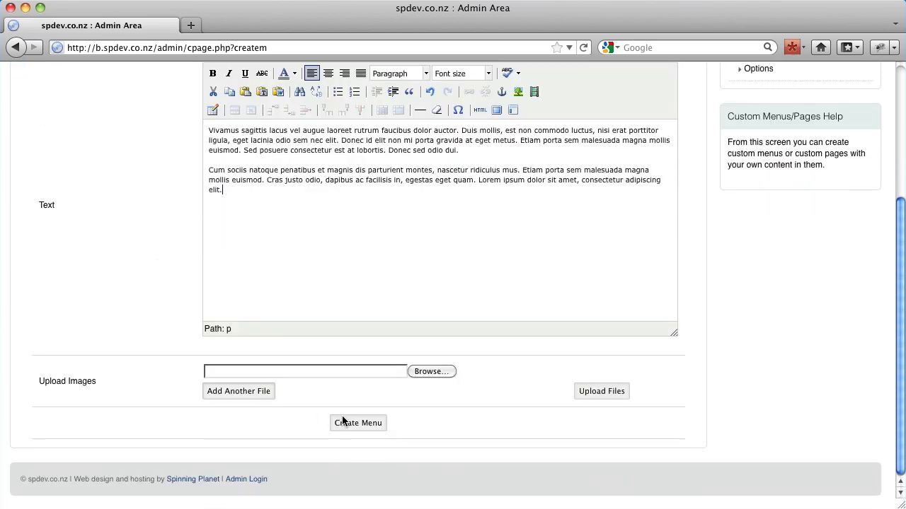
pyautogui.click(357, 422)
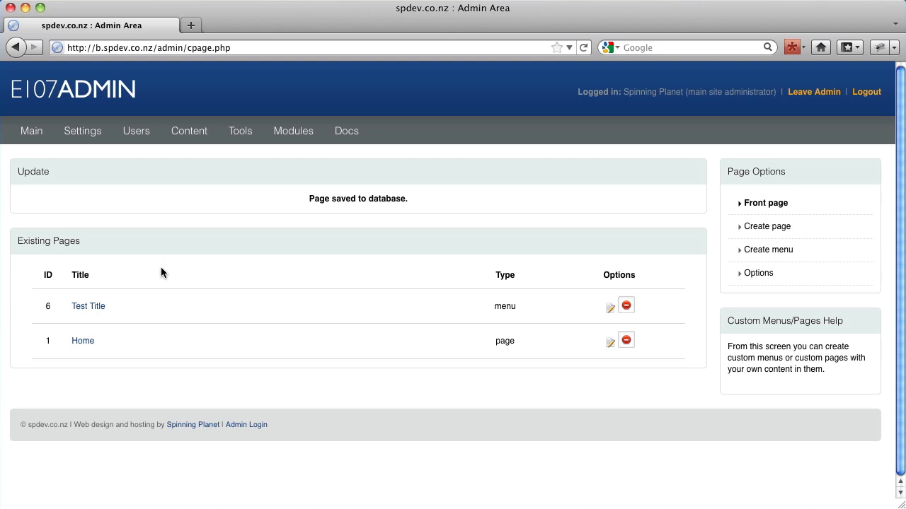
pyautogui.moveTo(74, 301)
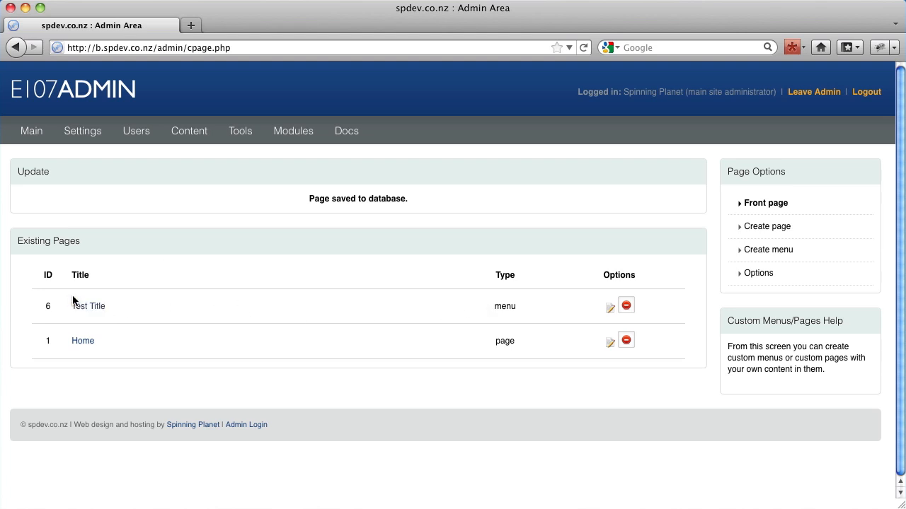
pyautogui.moveTo(447, 315)
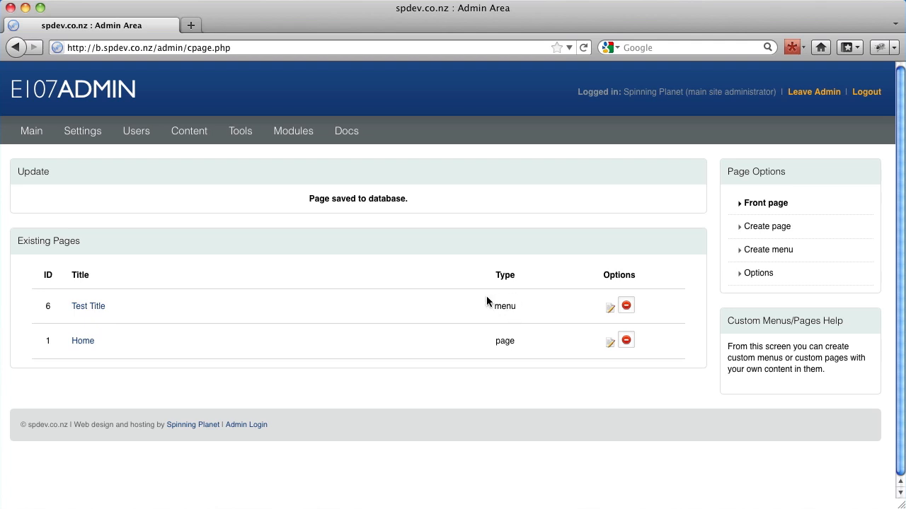
pyautogui.moveTo(389, 302)
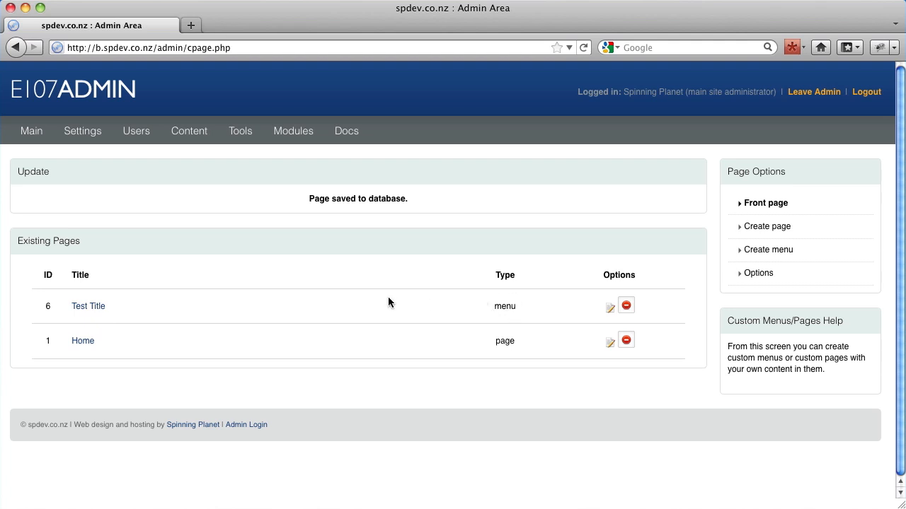
pyautogui.moveTo(367, 296)
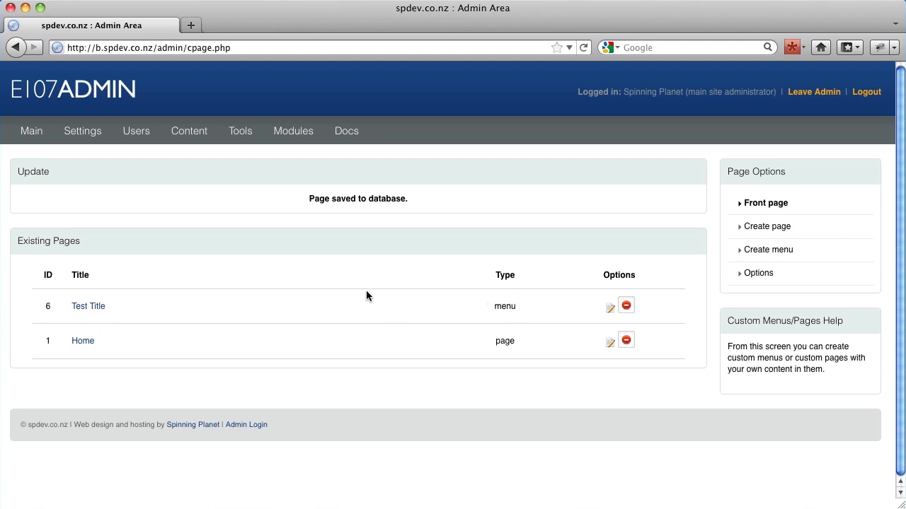
# Open Content > Menus and select the Home layout from the Select Layout dropdown.
pyautogui.click(188, 130)
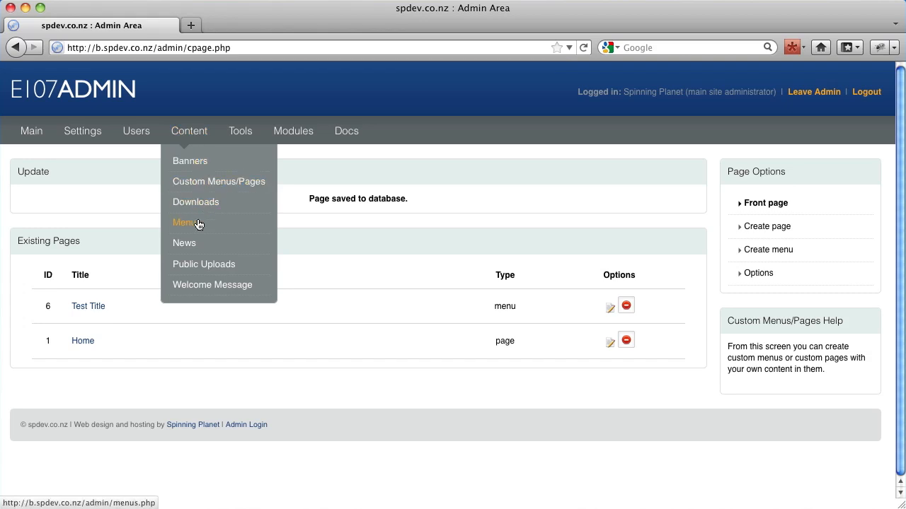
pyautogui.click(185, 223)
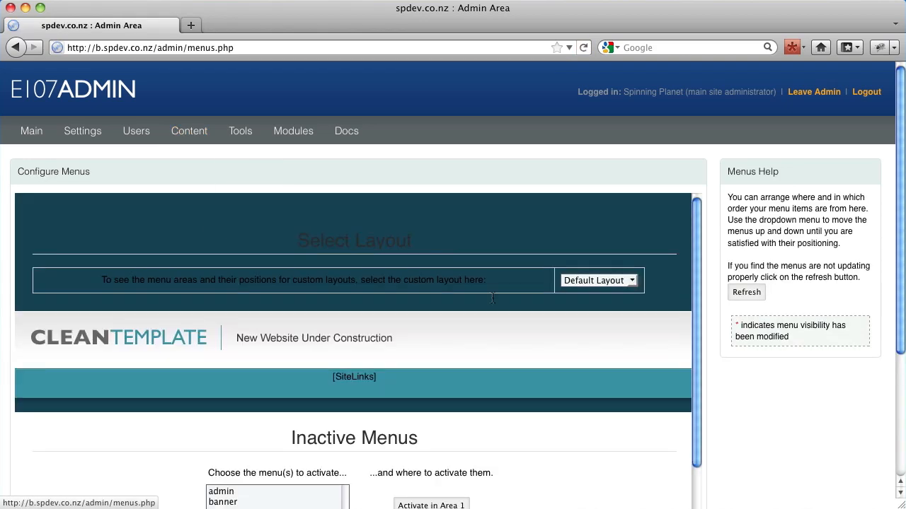
pyautogui.scroll(-3)
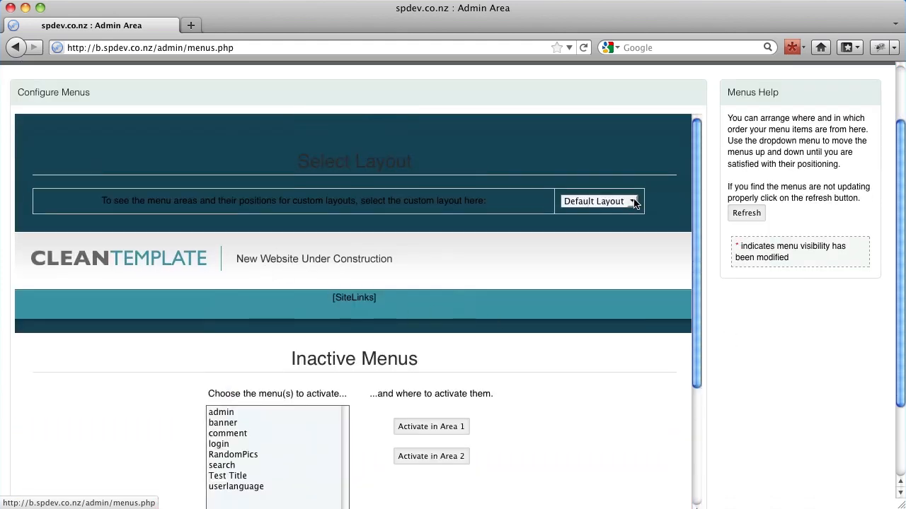
pyautogui.click(599, 201)
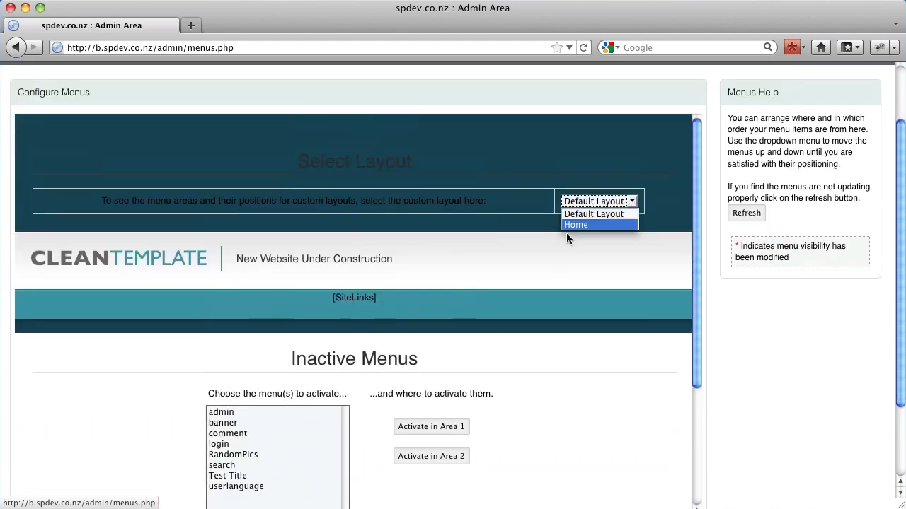
pyautogui.moveTo(499, 219)
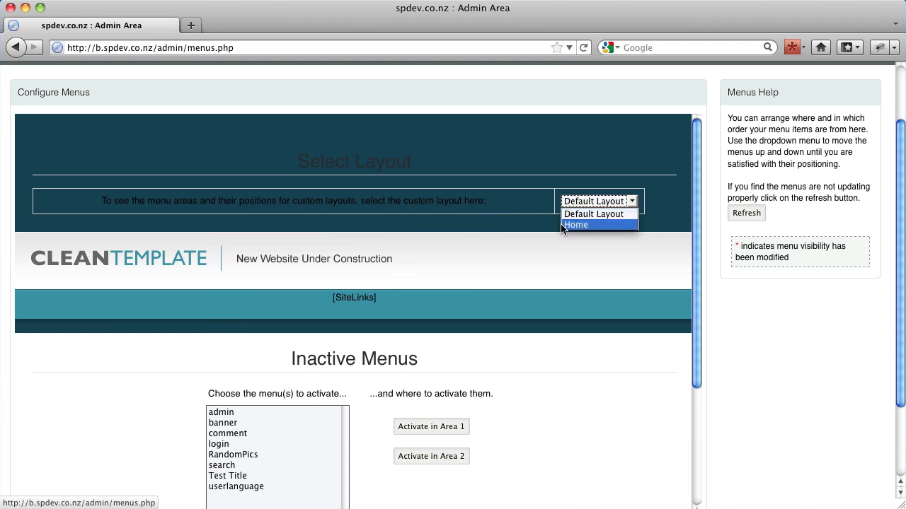
pyautogui.click(576, 225)
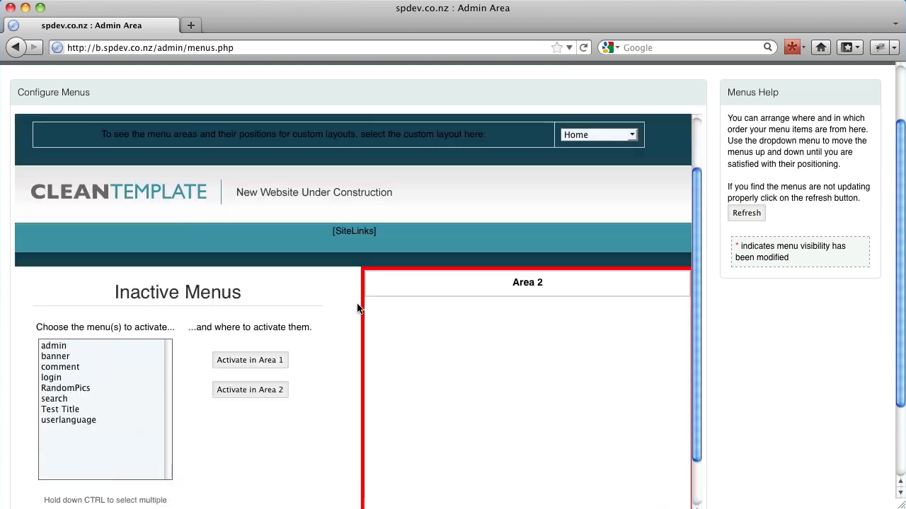
pyautogui.click(598, 134)
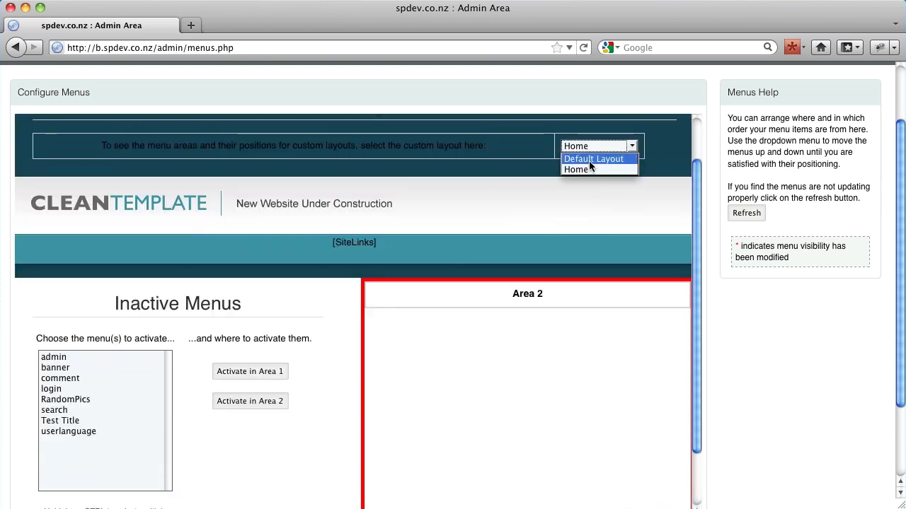
pyautogui.click(593, 158)
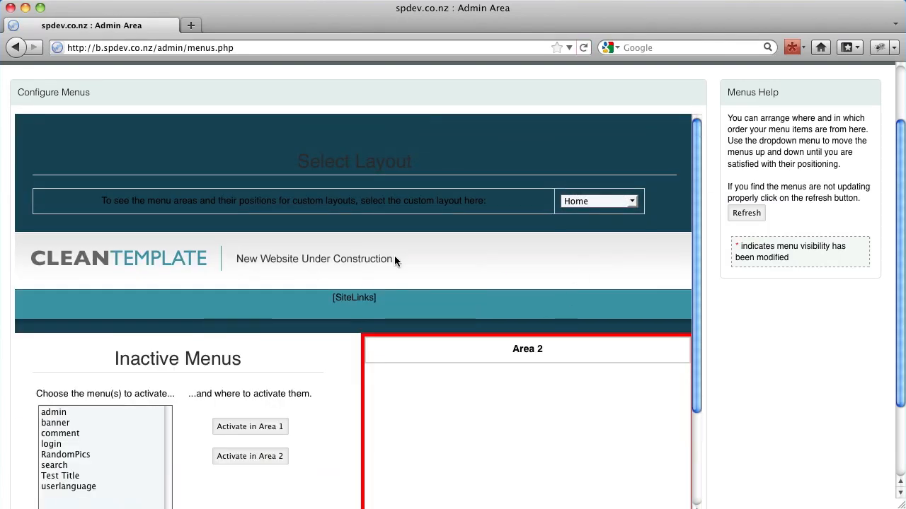
# Select Test Title among Inactive Menus and activate it in Area 2 of Home.
pyautogui.scroll(-3)
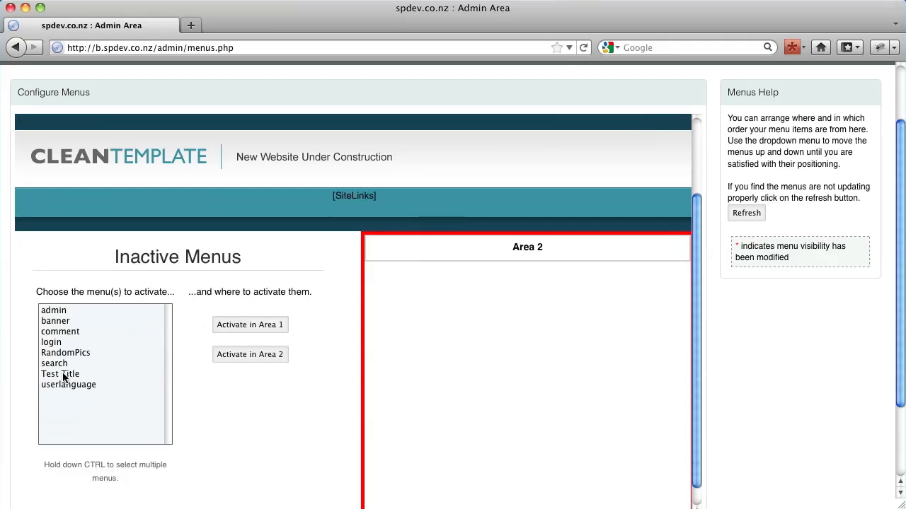
pyautogui.click(60, 373)
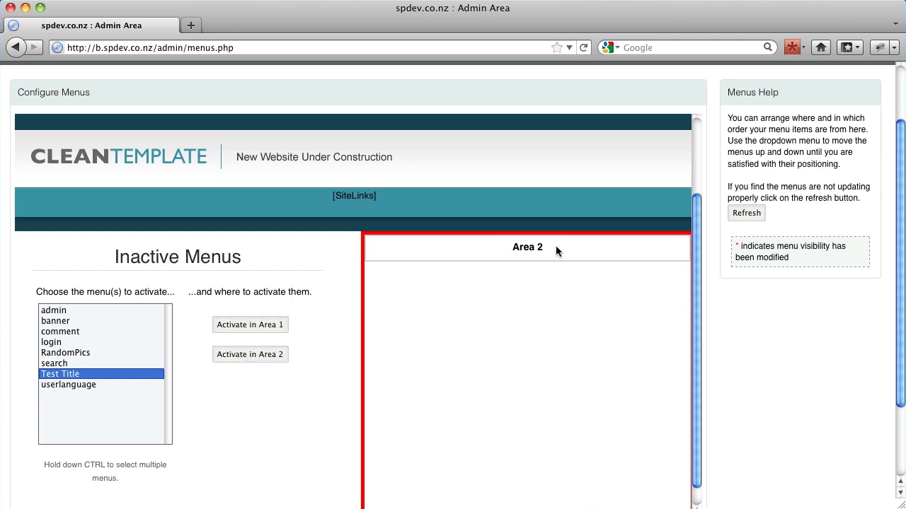
pyautogui.moveTo(250, 354)
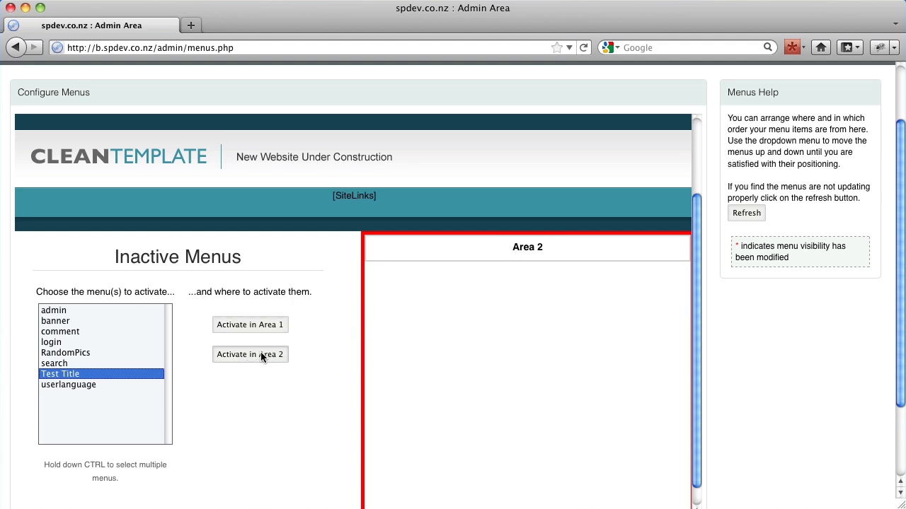
pyautogui.click(249, 354)
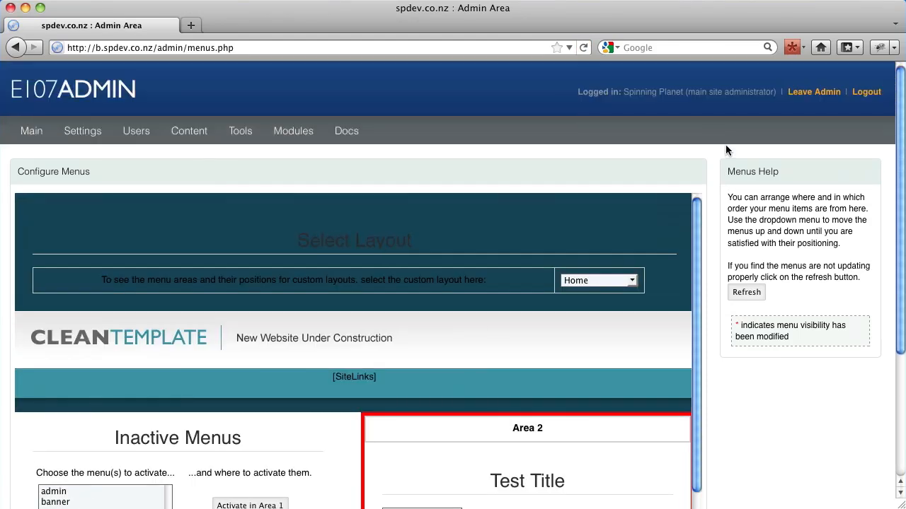
pyautogui.moveTo(814, 92)
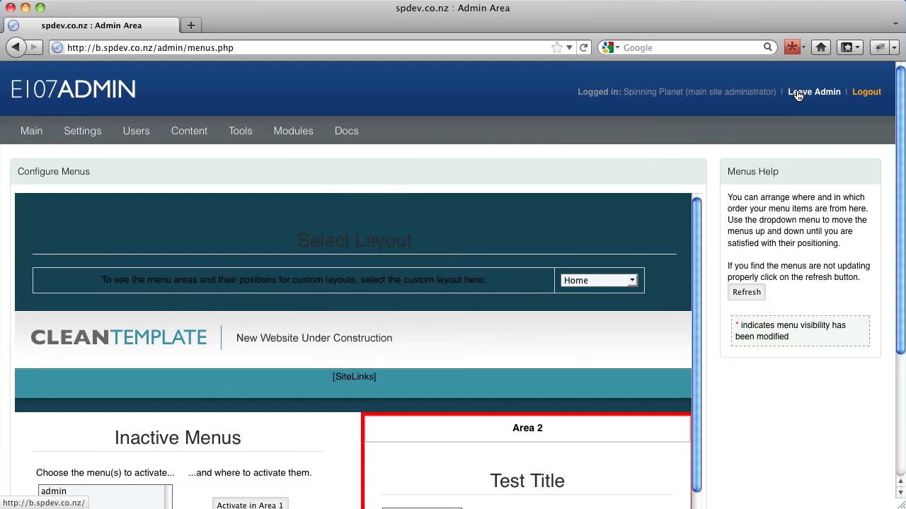
# View the live Home page in a new tab showing Test Title, then return to admin.
pyautogui.rightClick(814, 91)
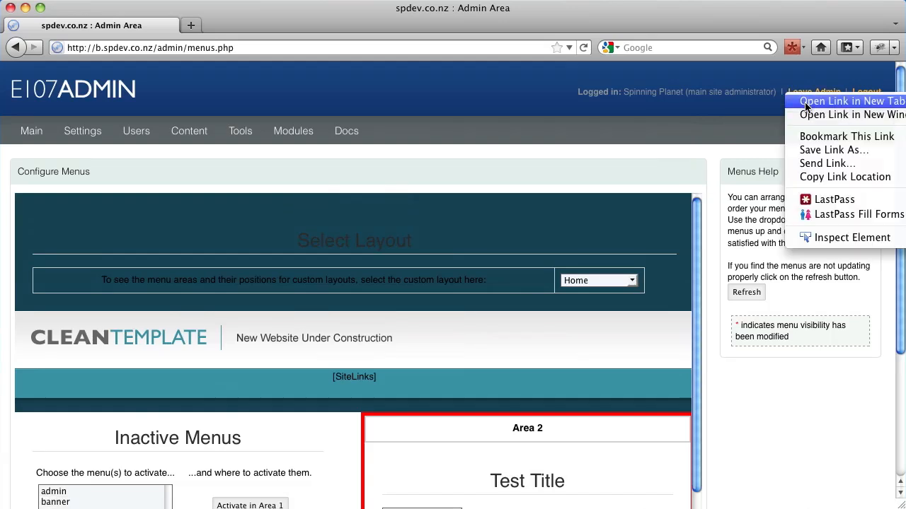
pyautogui.click(850, 101)
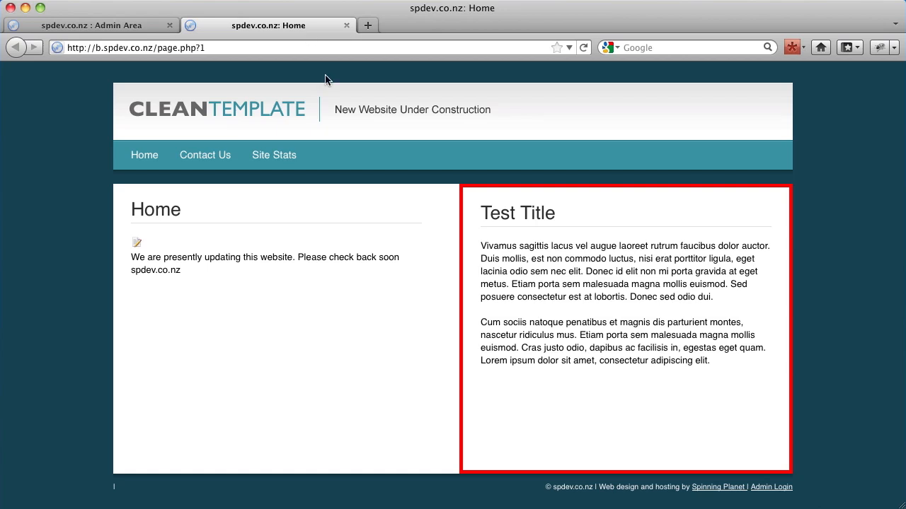
pyautogui.moveTo(546, 249)
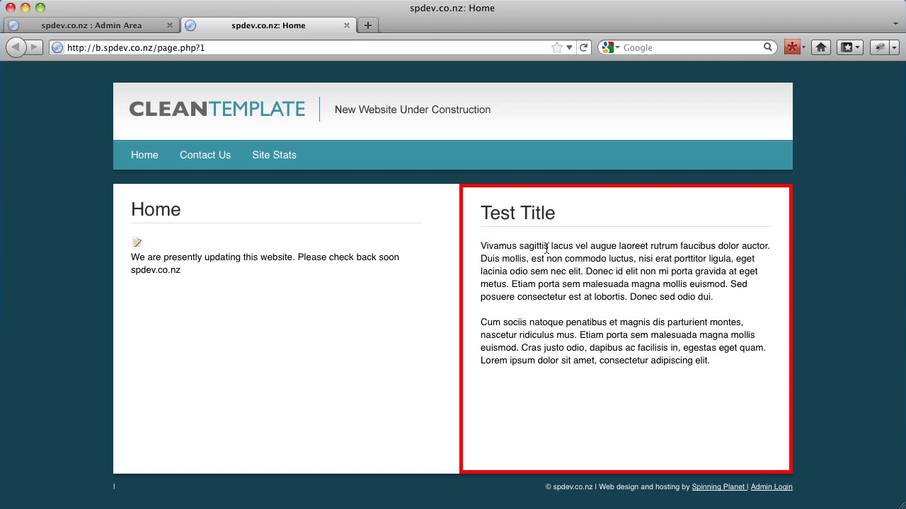
pyautogui.click(90, 25)
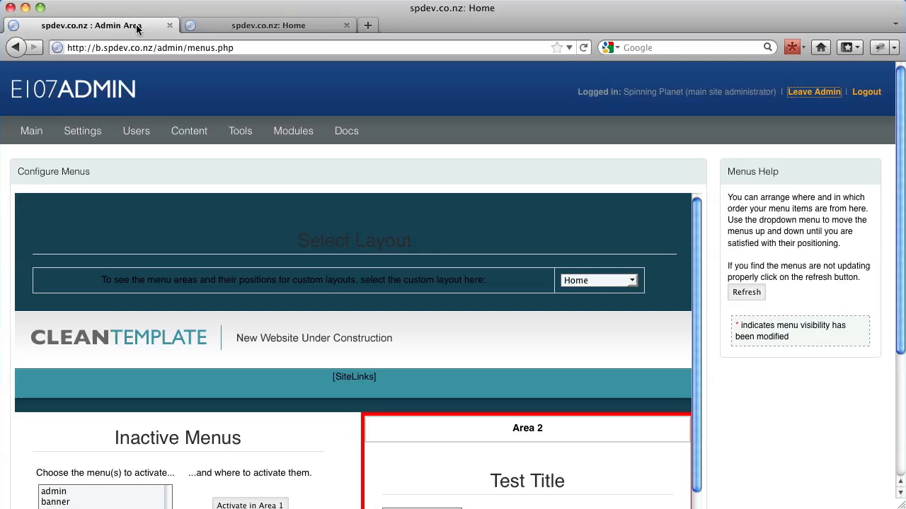
# Re-add Test Title to Area 2, then activate RandomPics in Area 2 below it.
pyautogui.scroll(-3)
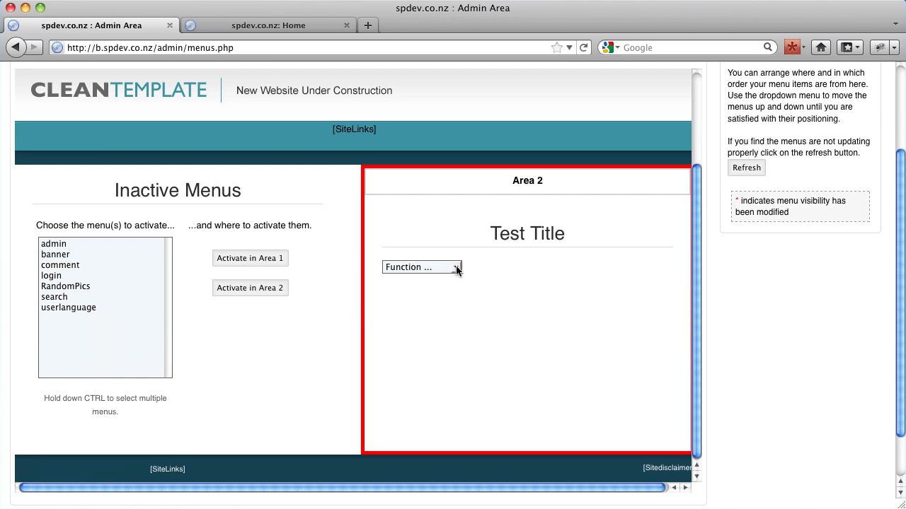
pyautogui.click(421, 267)
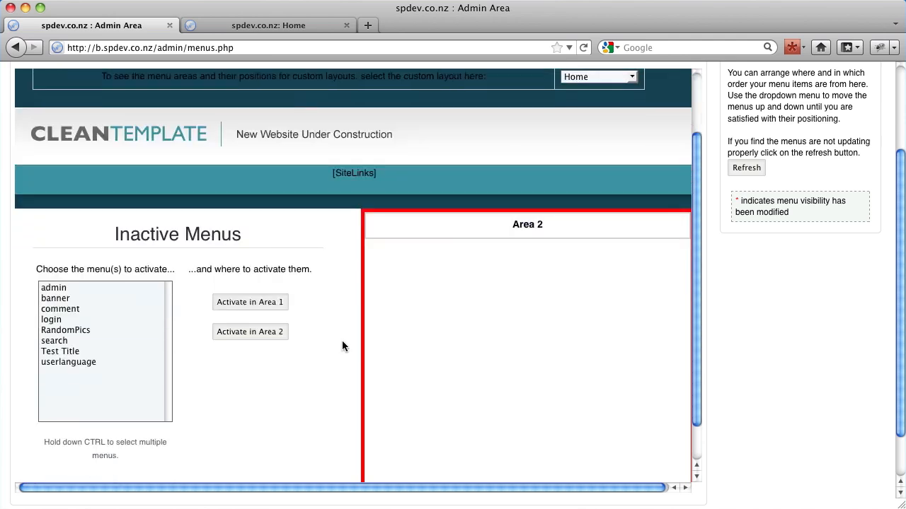
pyautogui.moveTo(74, 342)
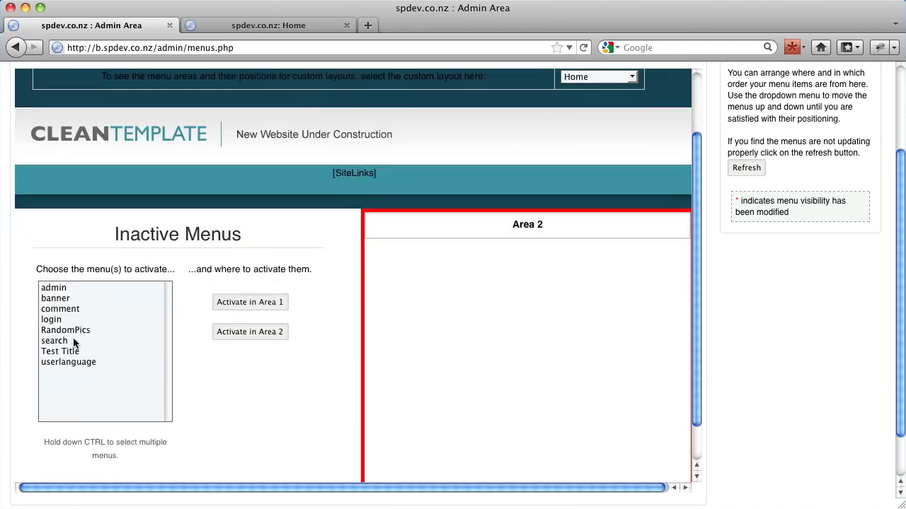
pyautogui.click(60, 351)
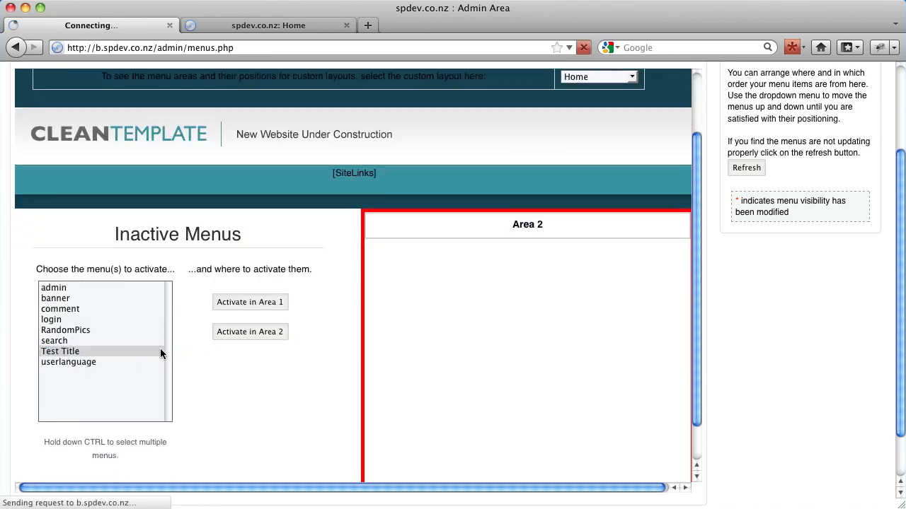
pyautogui.click(249, 331)
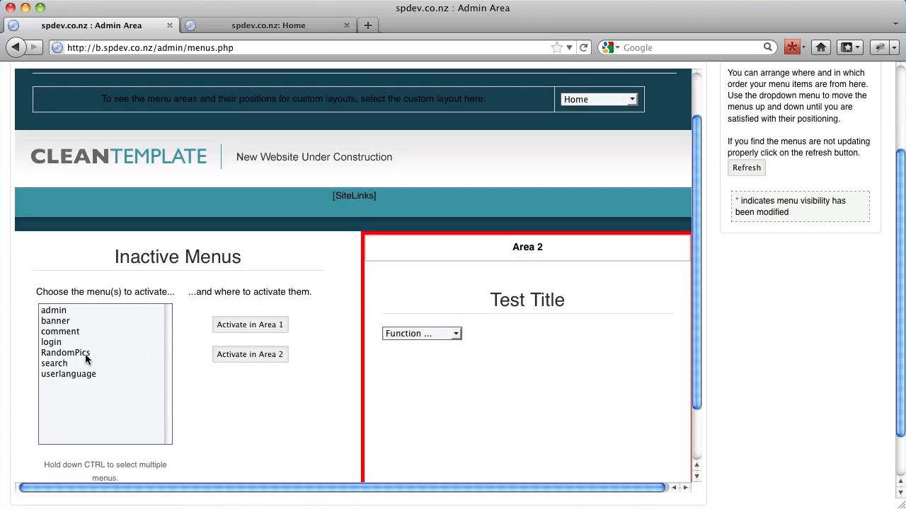
pyautogui.click(65, 352)
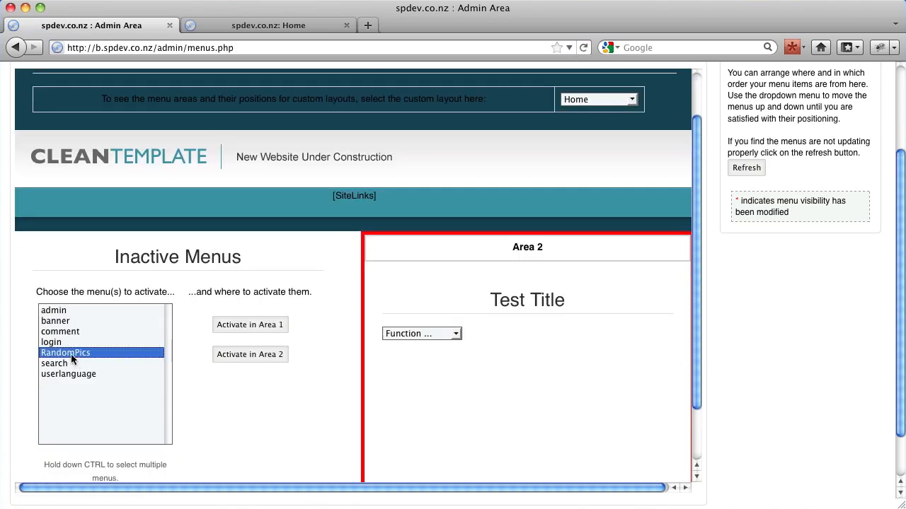
pyautogui.moveTo(109, 387)
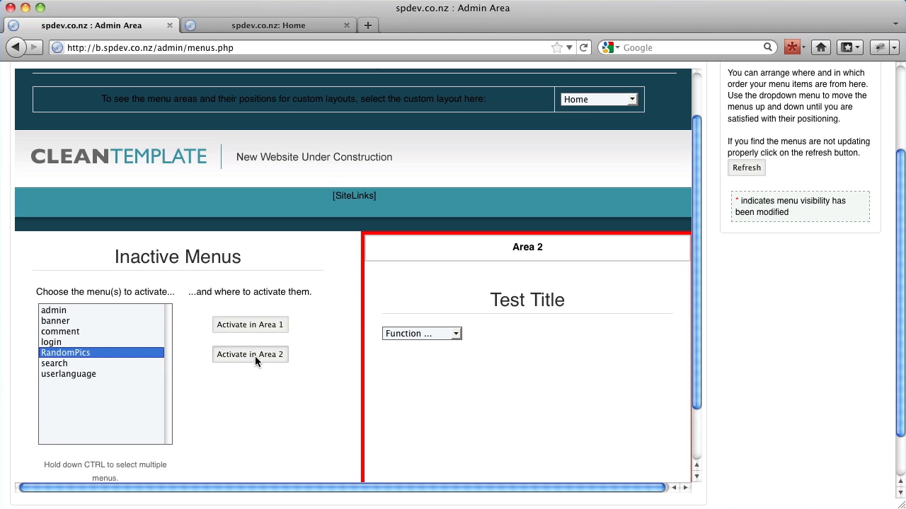
pyautogui.click(249, 354)
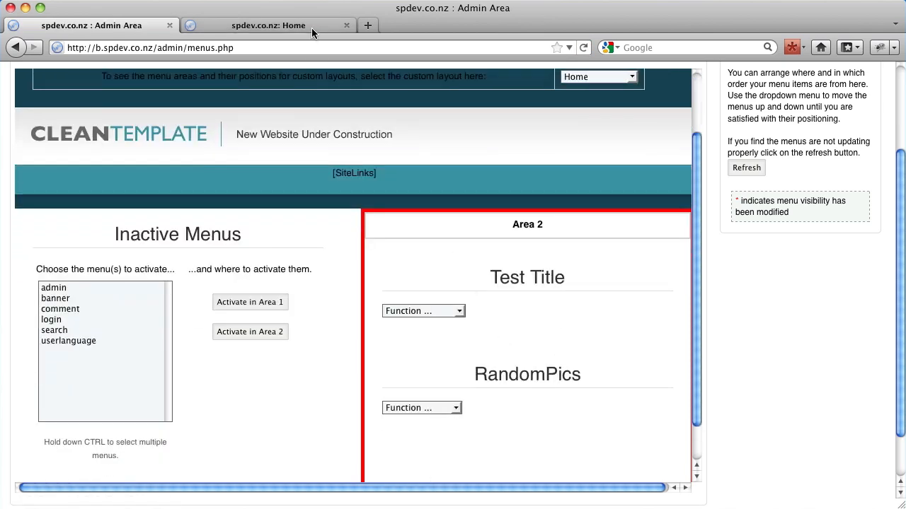
pyautogui.click(269, 25)
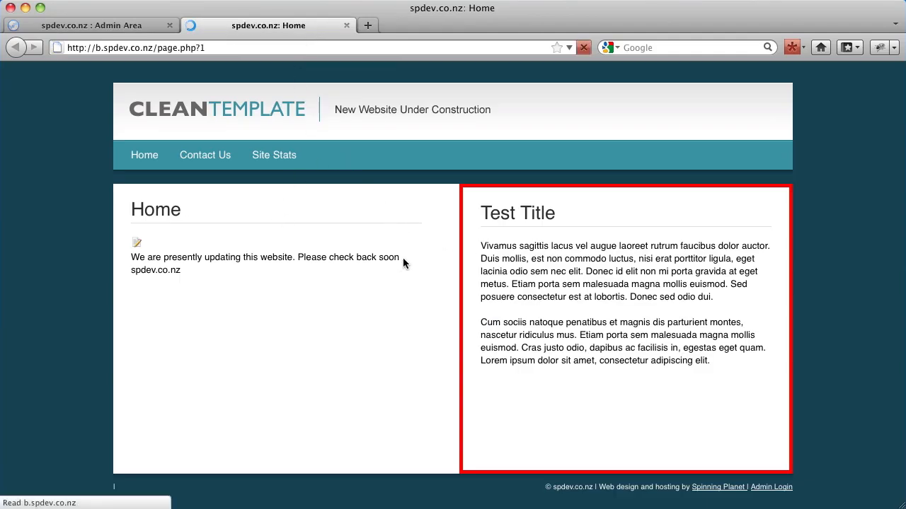
pyautogui.scroll(-3)
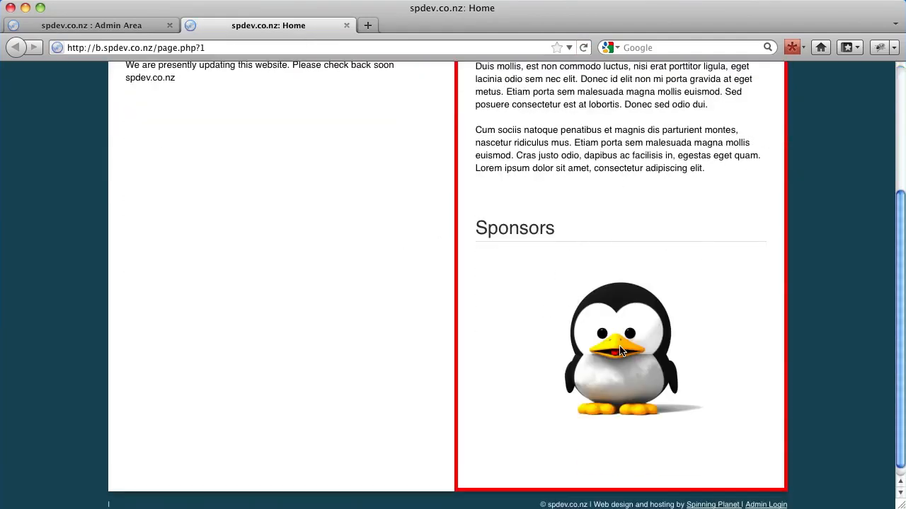
pyautogui.click(90, 24)
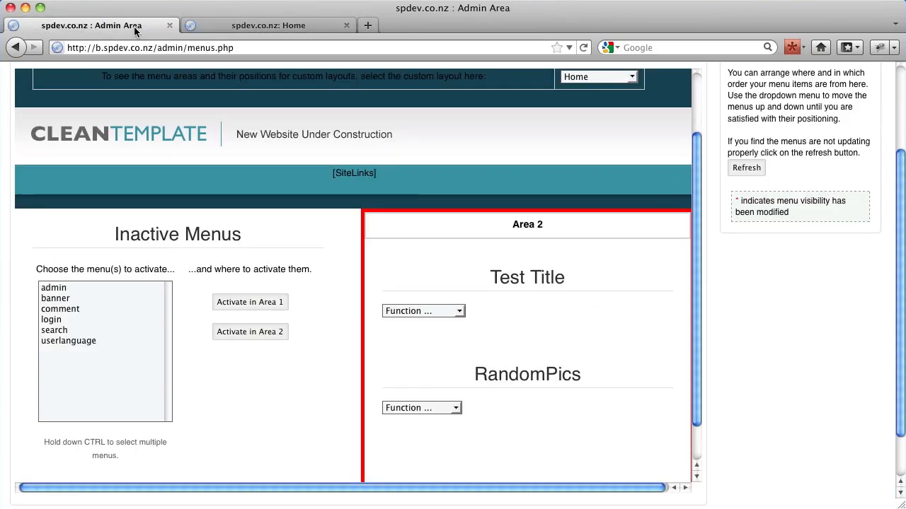
# Move RandomPics to Area 1 via its Function dropdown, then switch to the live Home tab.
pyautogui.scroll(-3)
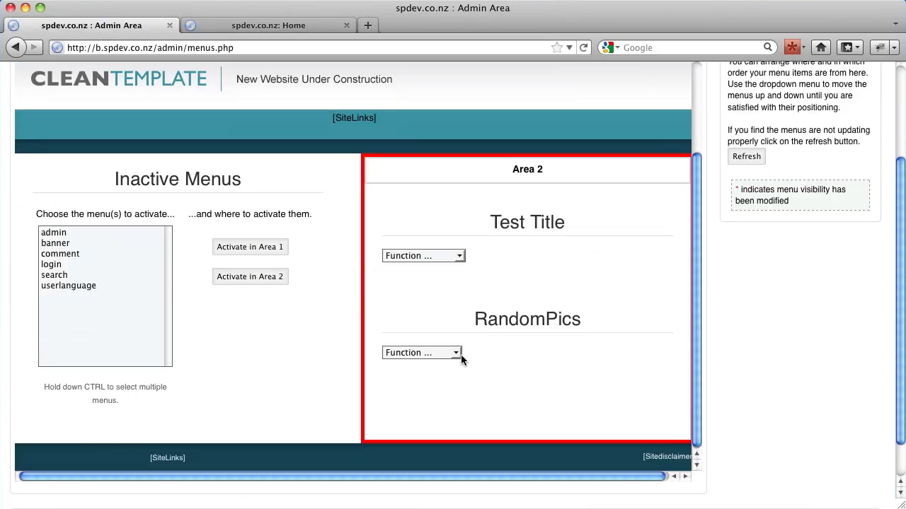
pyautogui.click(421, 353)
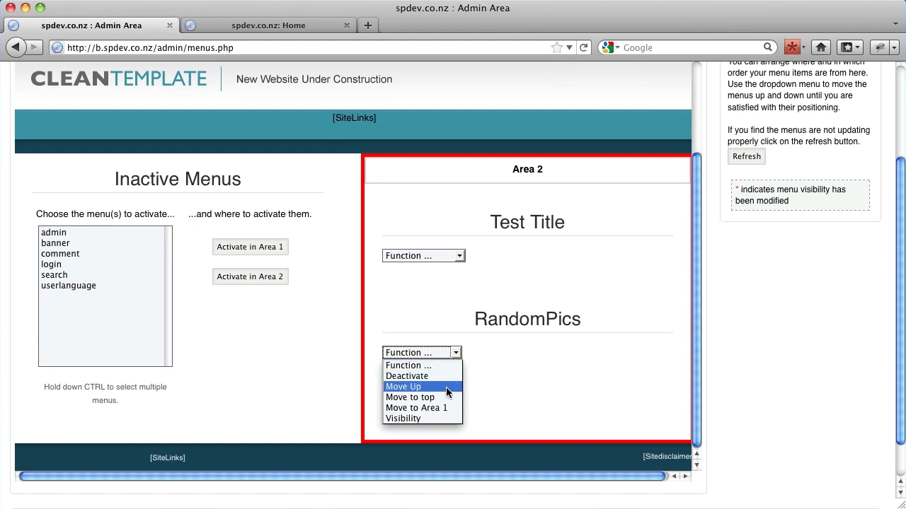
pyautogui.moveTo(416, 408)
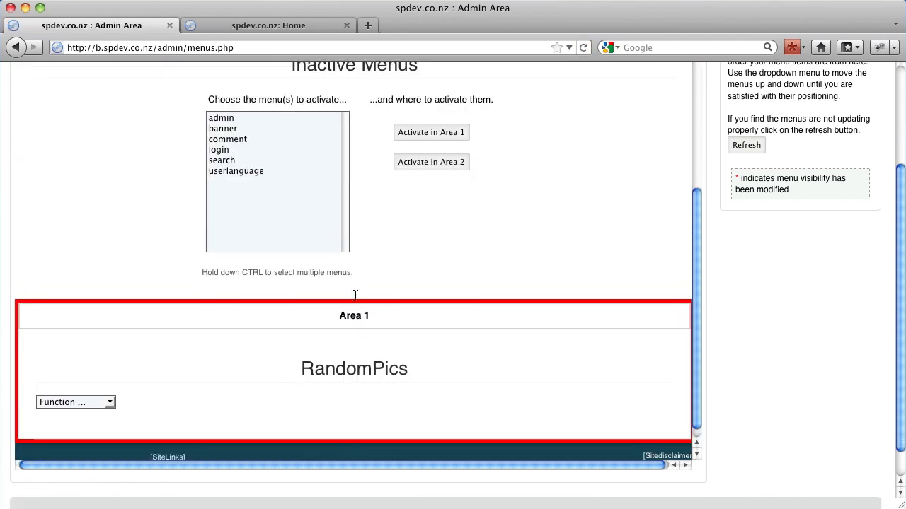
pyautogui.click(268, 26)
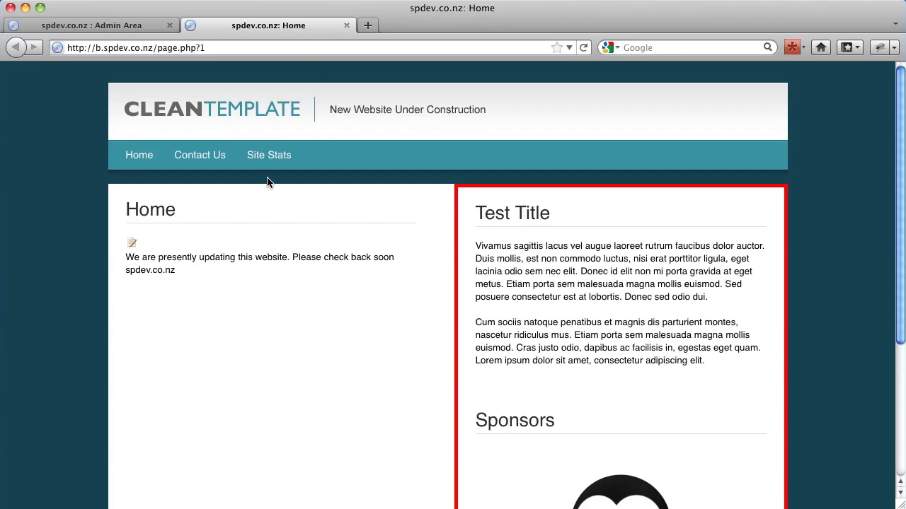
# Open the live Site Stats page, now showing Sponsors below the zero-visit table.
pyautogui.click(269, 155)
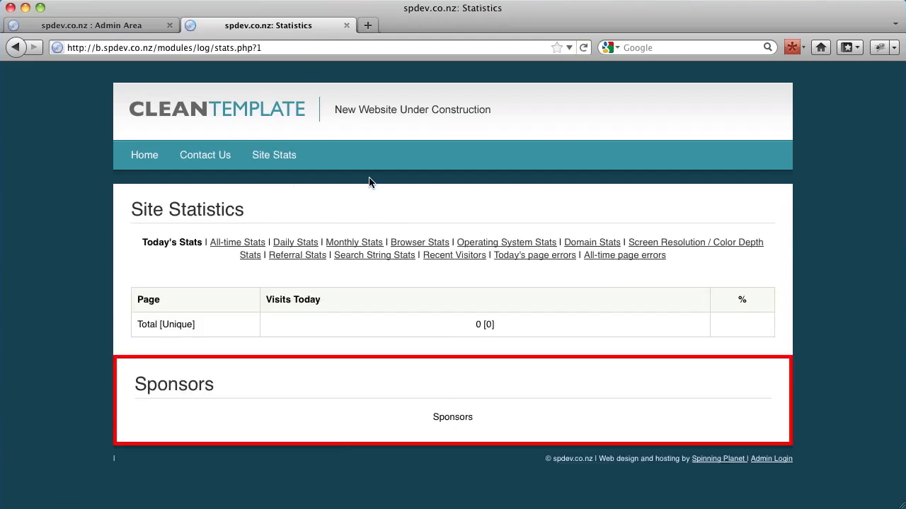
pyautogui.moveTo(413, 408)
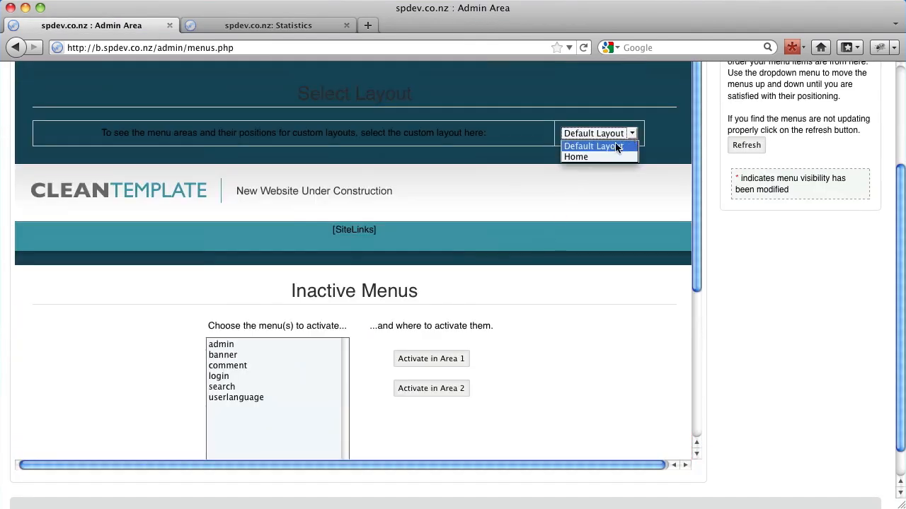
# In the Home layout, move Test Title to Area 1, then view the Default Layout.
pyautogui.click(575, 156)
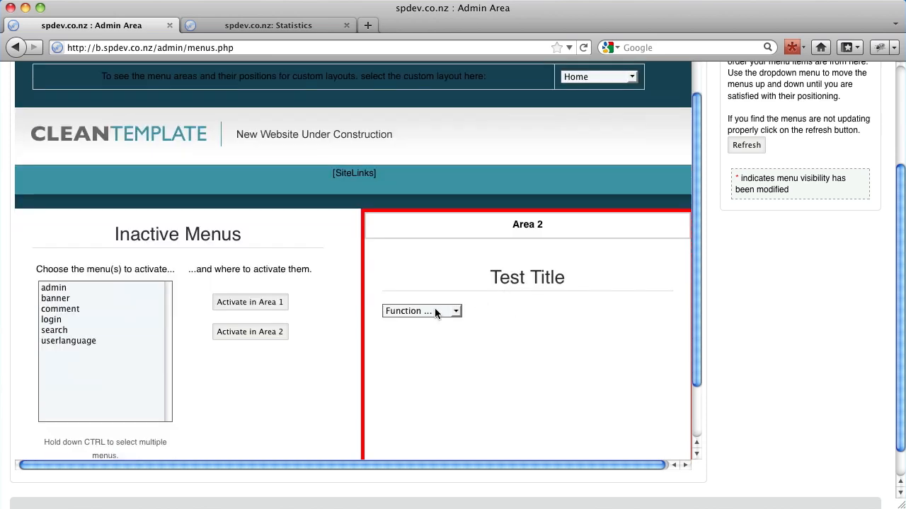
pyautogui.click(421, 311)
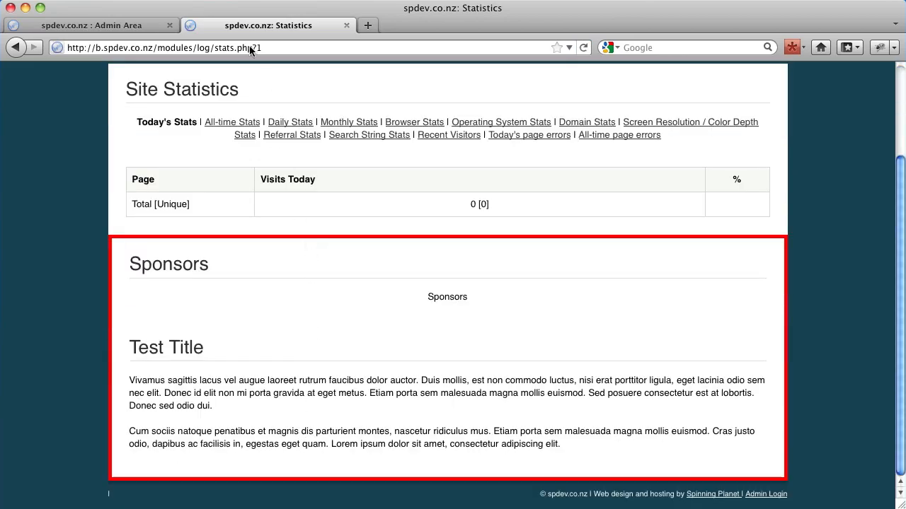
pyautogui.click(91, 25)
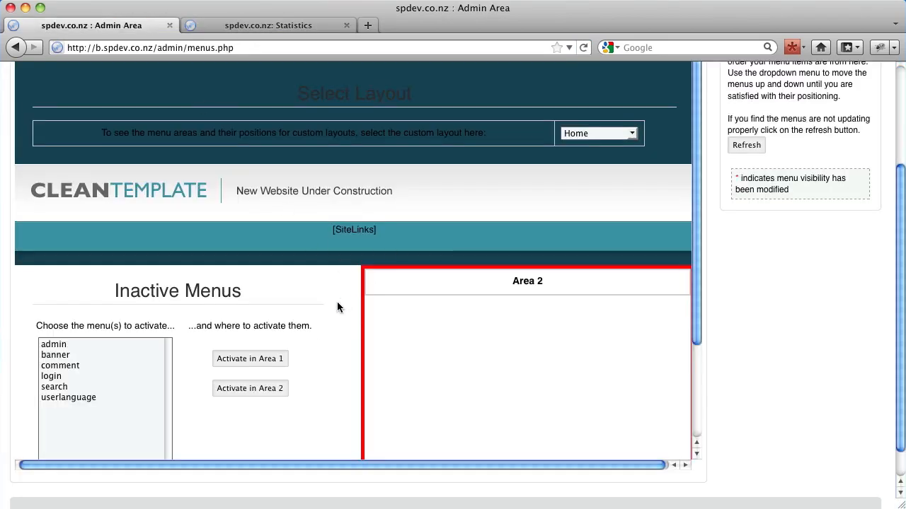
pyautogui.click(598, 133)
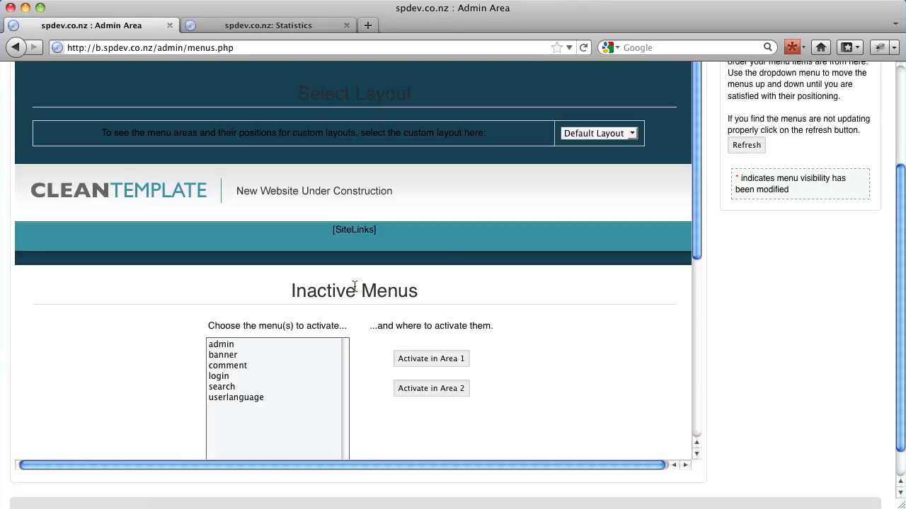
# Scroll down to Area 1 and start deactivating RandomPics and Test Title.
pyautogui.scroll(-3)
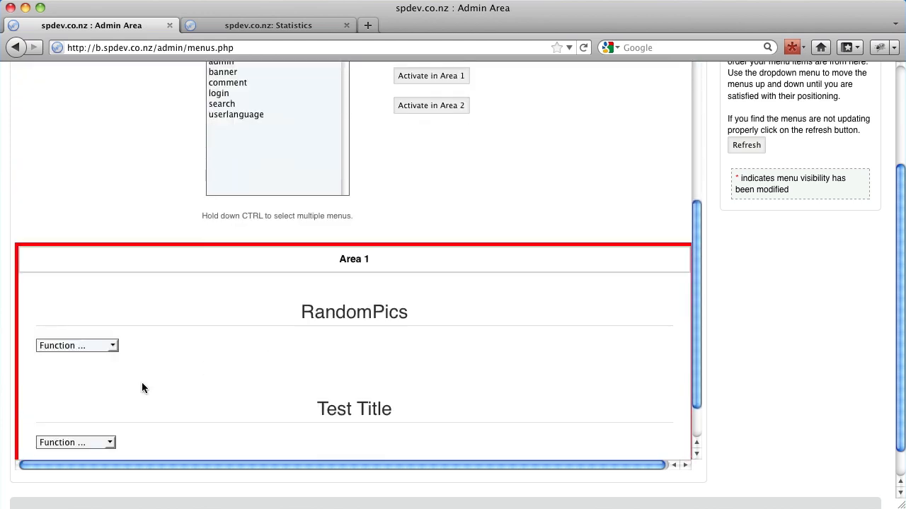
pyautogui.scroll(-3)
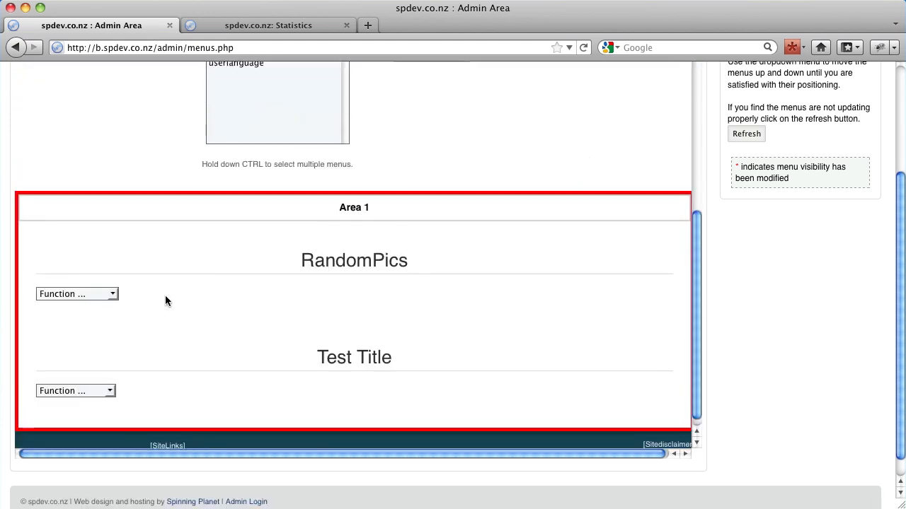
pyautogui.click(77, 294)
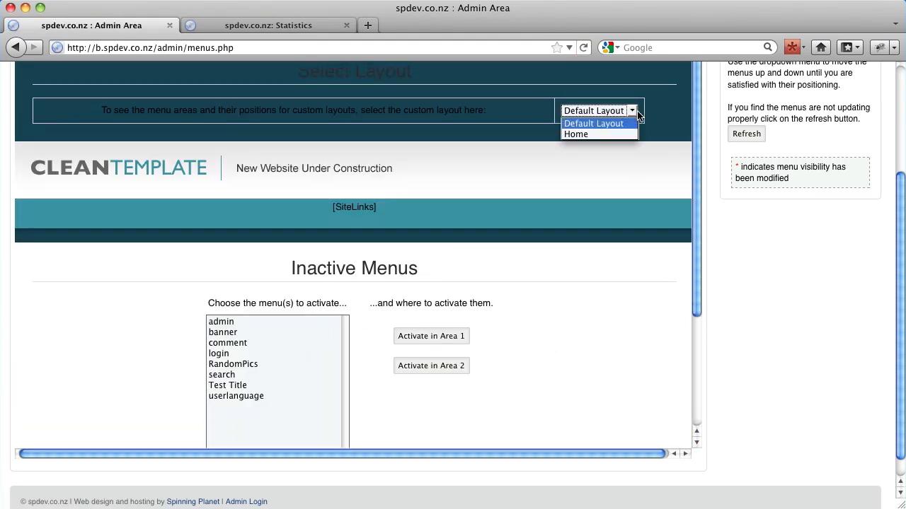
# Switch to the Home layout and pick Test Title from its inactive menus.
pyautogui.click(575, 134)
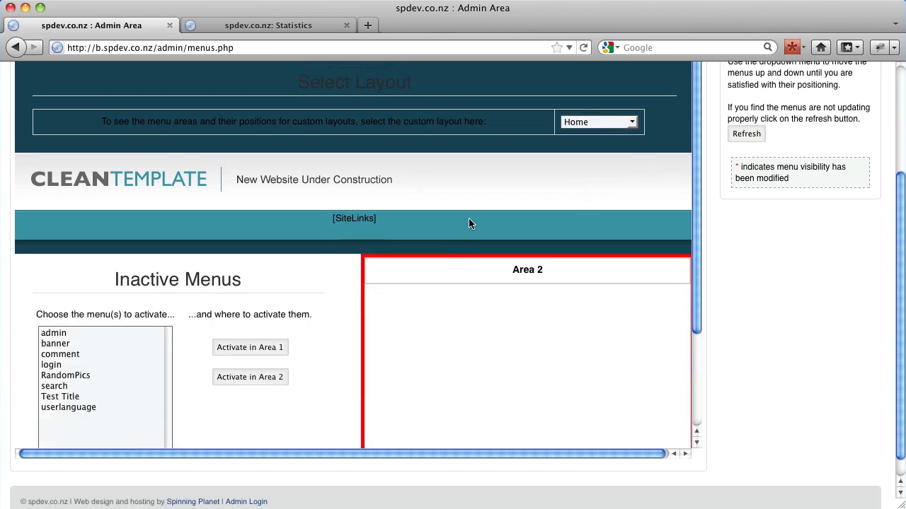
pyautogui.scroll(-3)
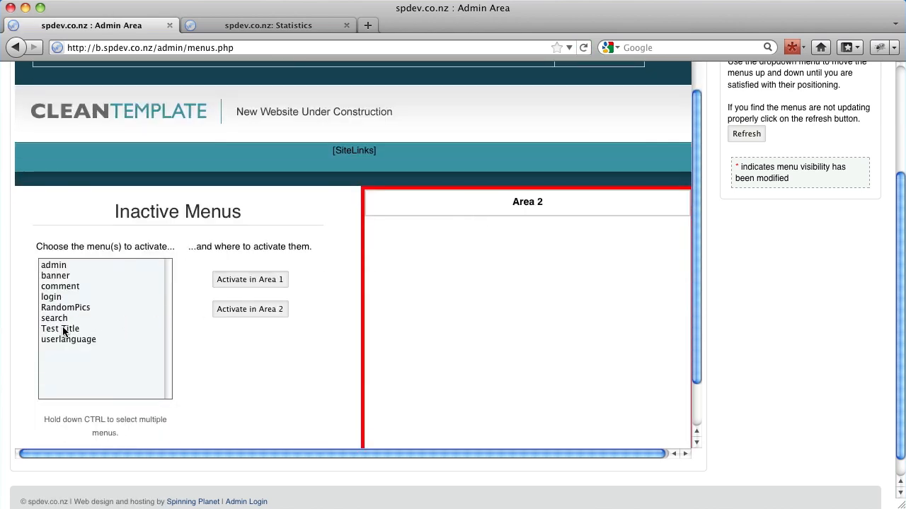
pyautogui.click(60, 329)
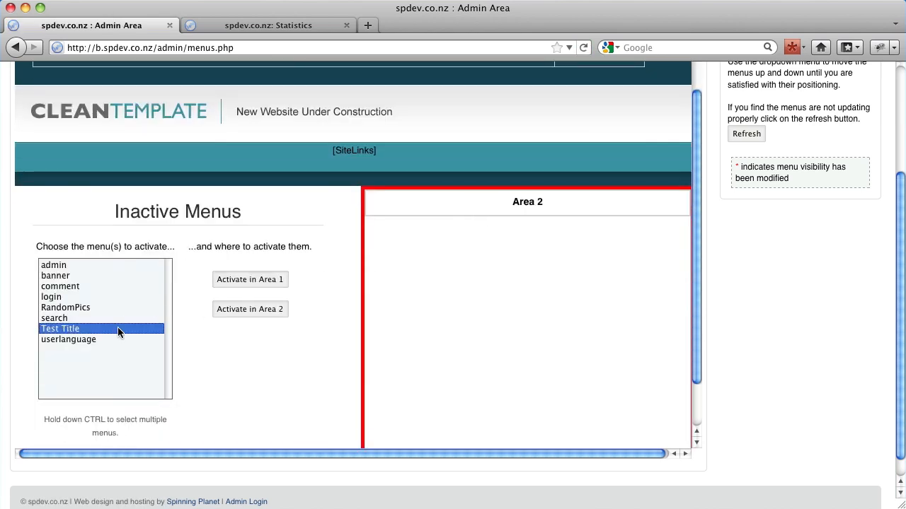
pyautogui.moveTo(243, 324)
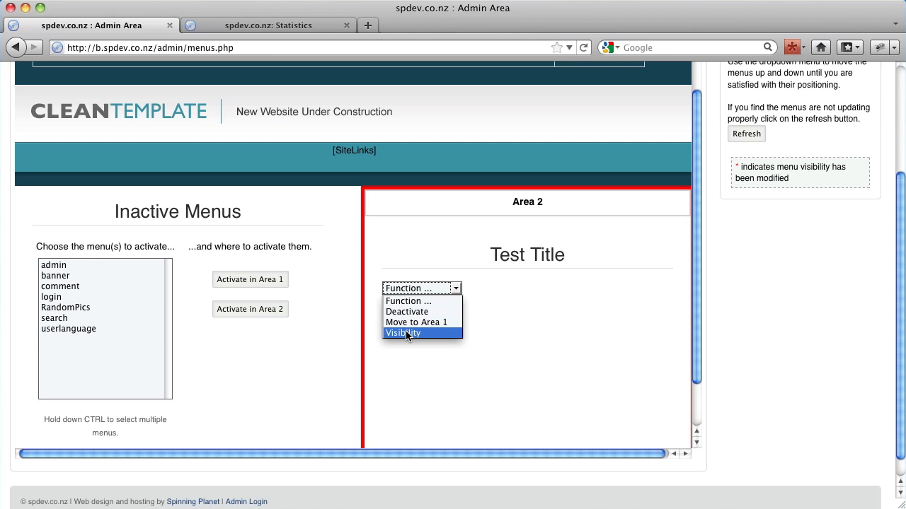
pyautogui.click(403, 333)
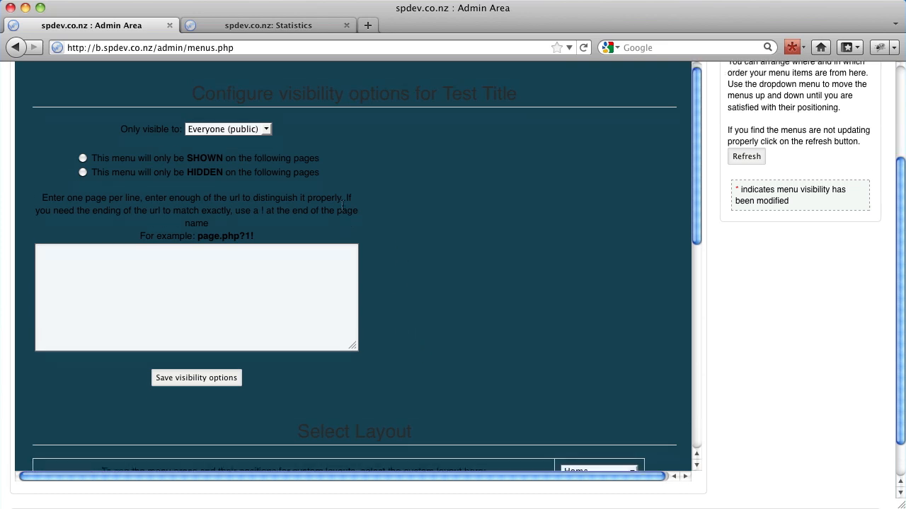
pyautogui.moveTo(191, 92); pyautogui.dragTo(255, 235)
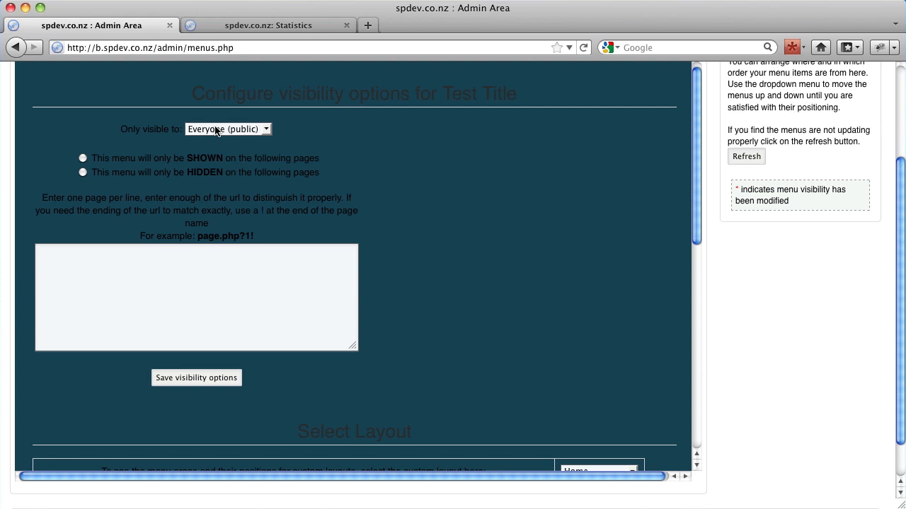
pyautogui.moveTo(269, 136)
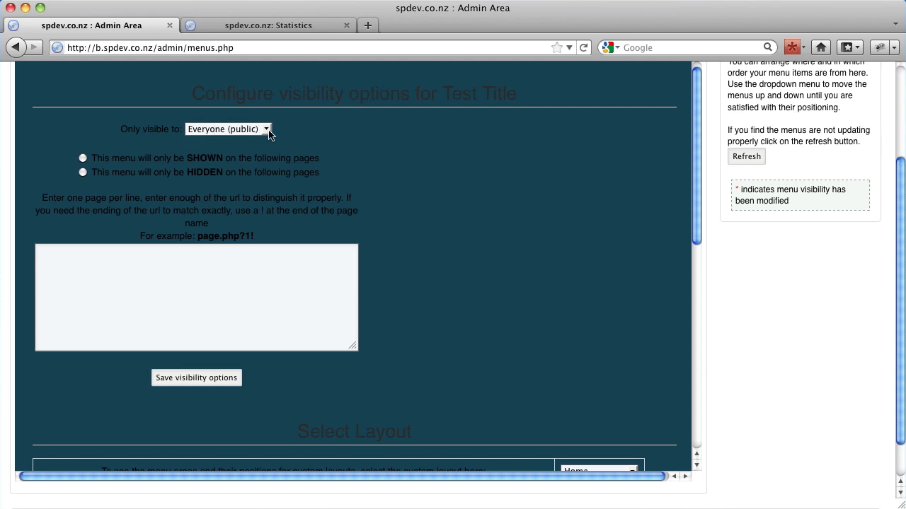
pyautogui.click(226, 129)
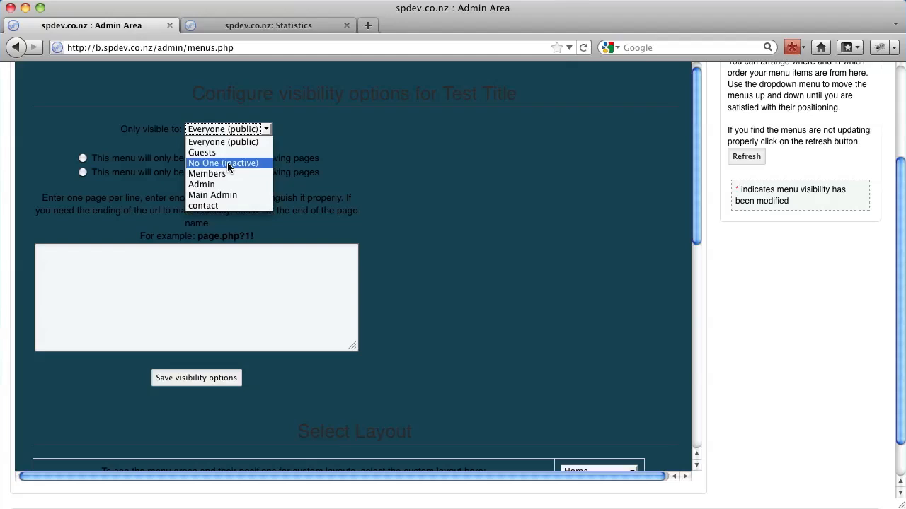
pyautogui.click(208, 174)
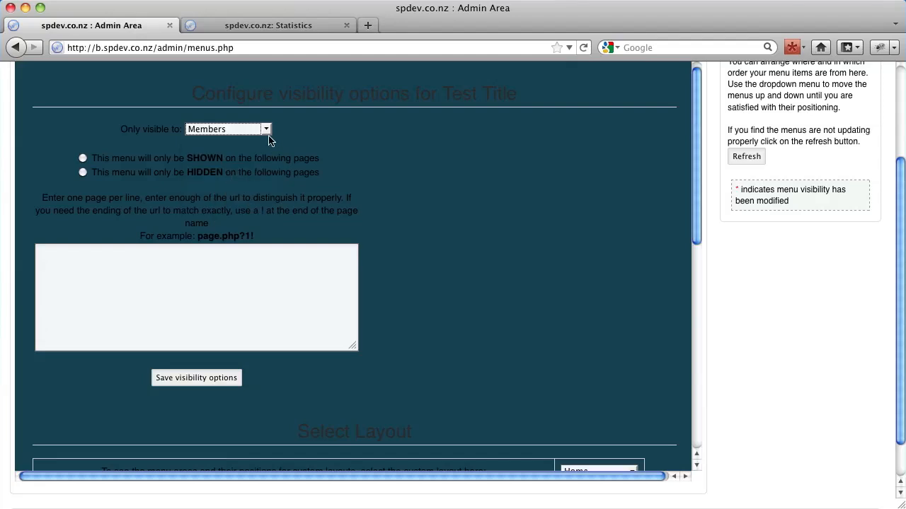
pyautogui.click(226, 129)
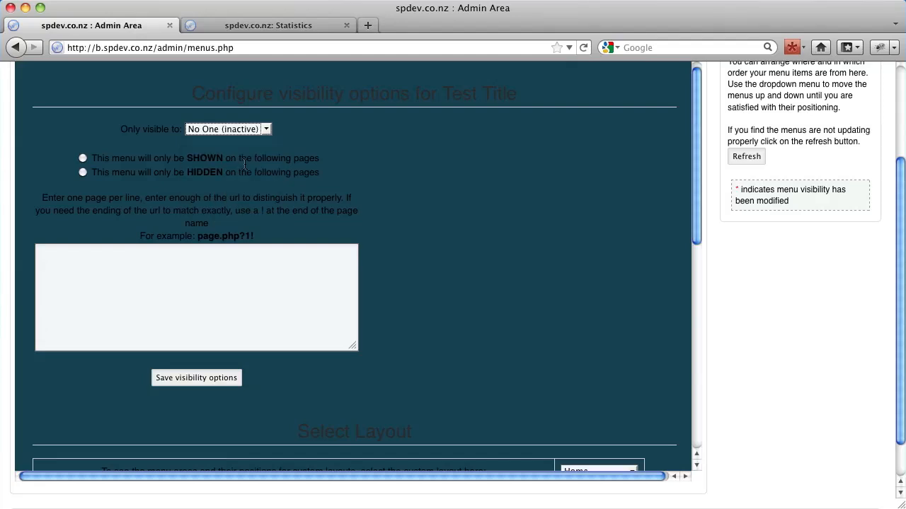
pyautogui.click(226, 129)
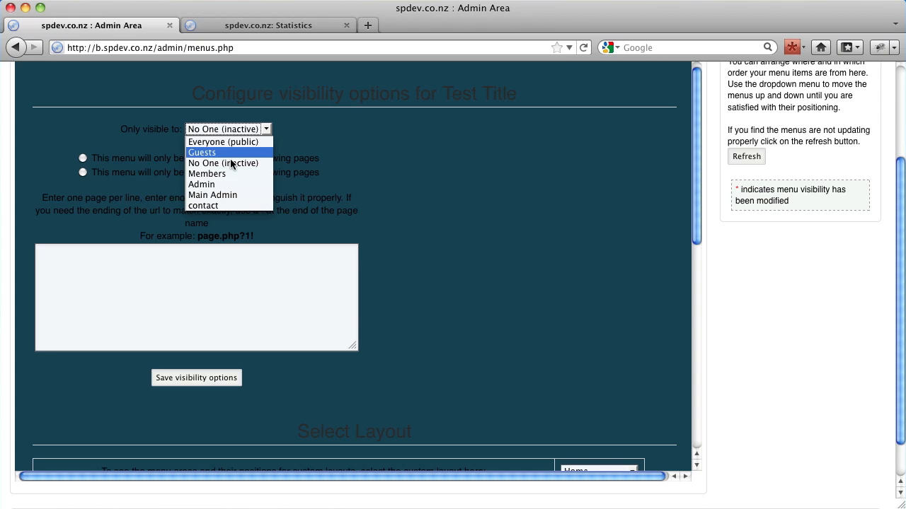
pyautogui.moveTo(223, 141)
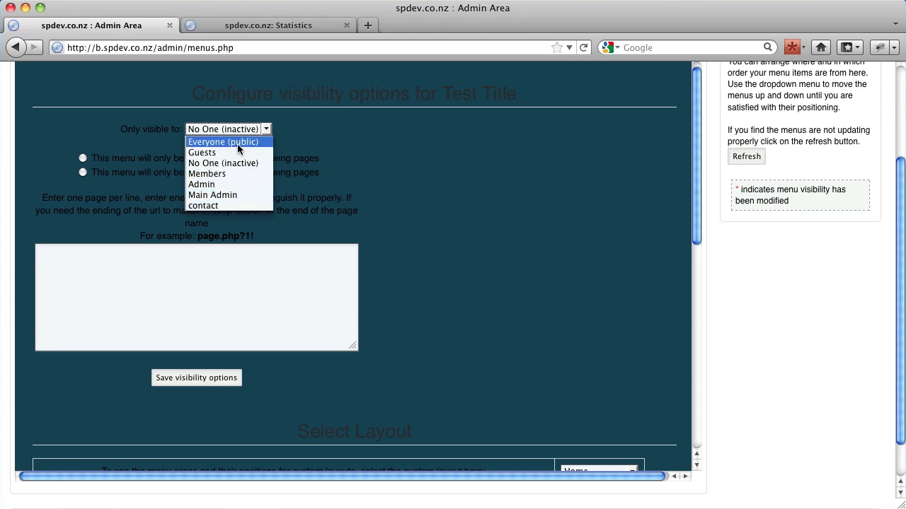
pyautogui.click(223, 141)
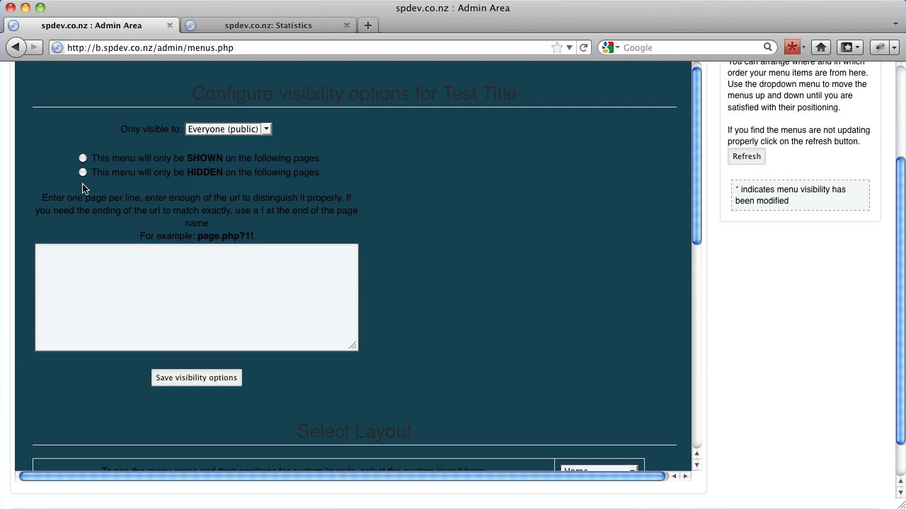
pyautogui.moveTo(79, 169)
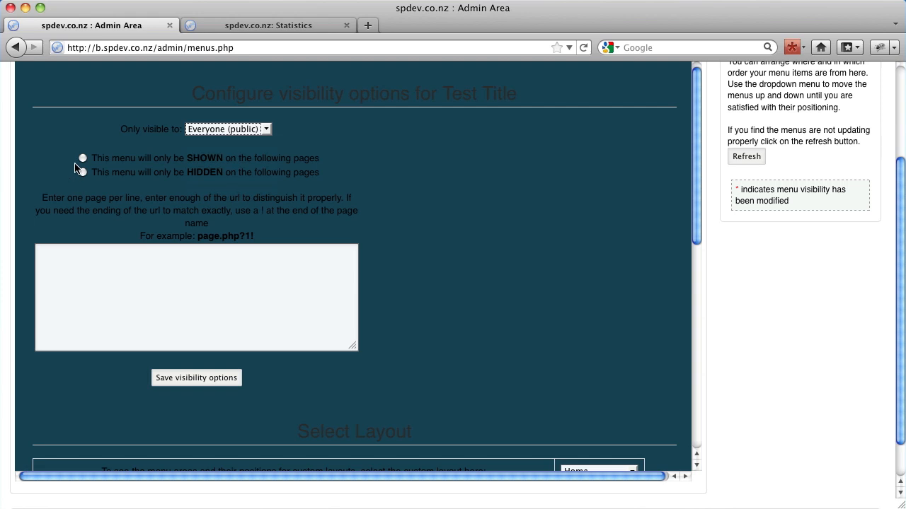
# Show Test Title only on 'Stats.php' and save the visibility options.
pyautogui.click(83, 158)
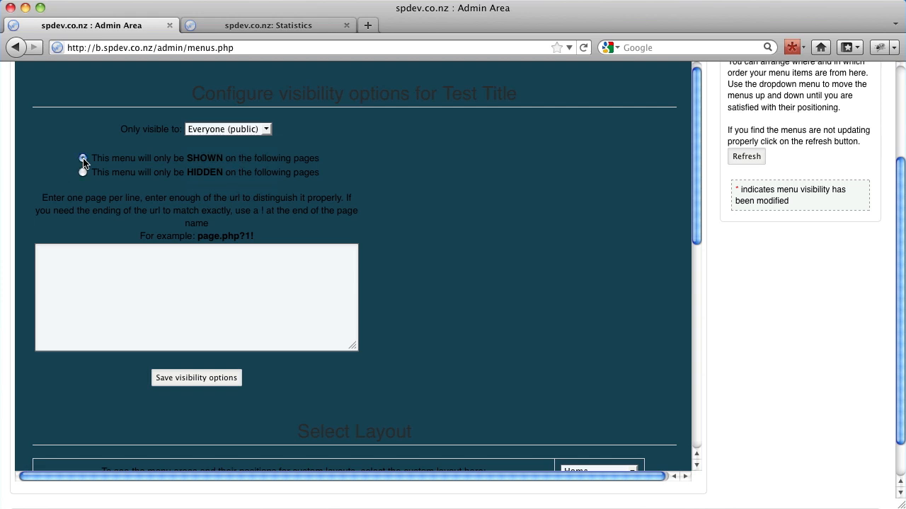
pyautogui.click(82, 157)
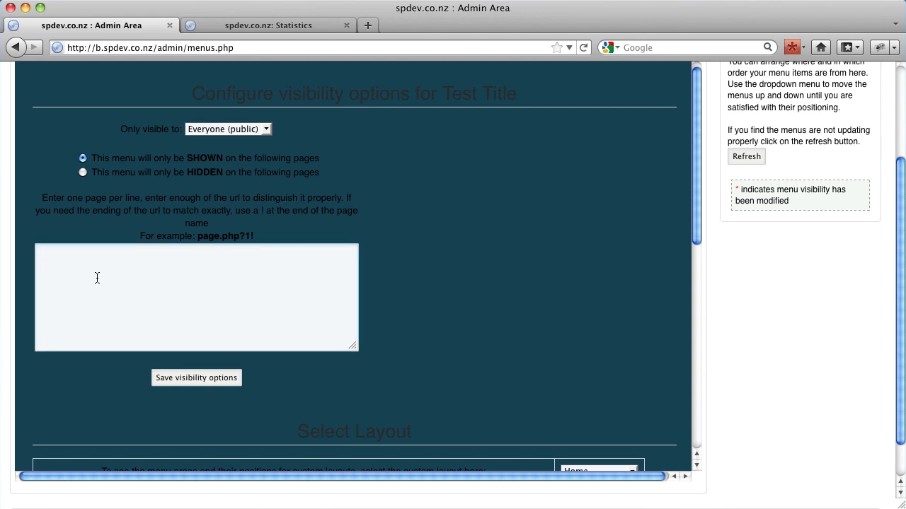
pyautogui.write('Stats')
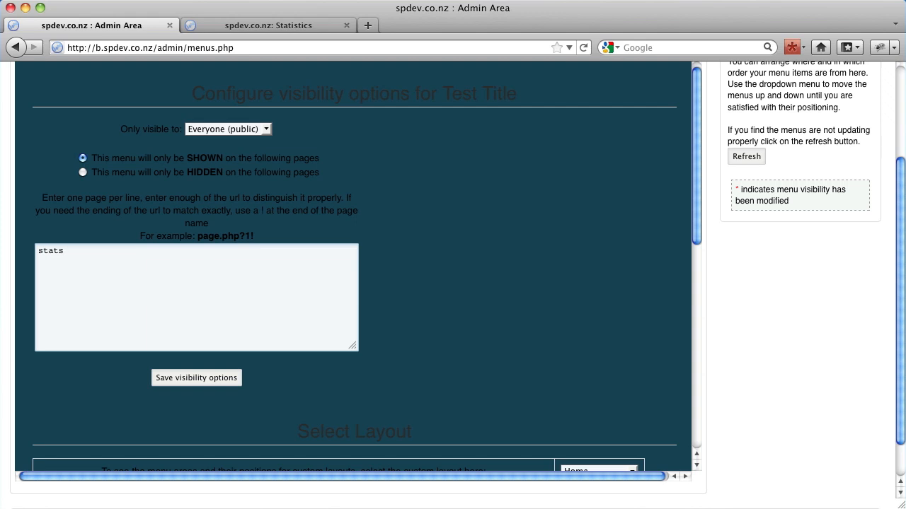
pyautogui.write('.php')
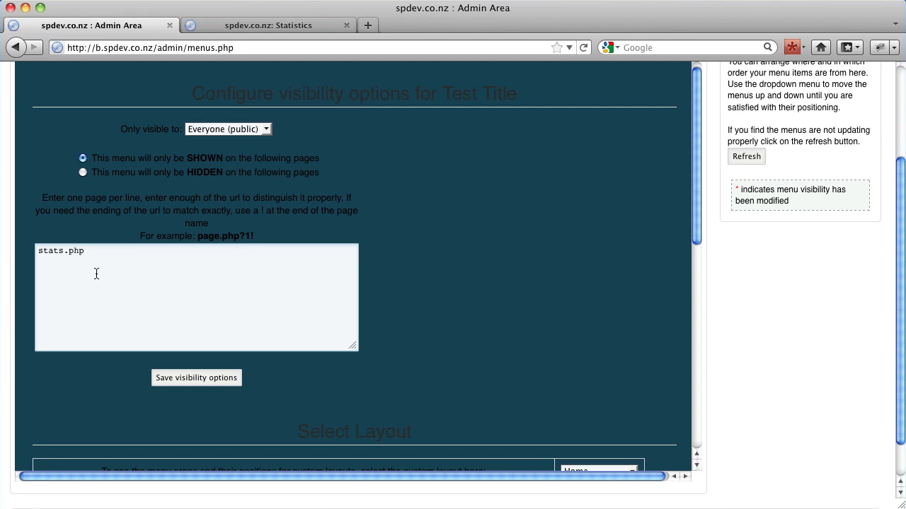
pyautogui.moveTo(262, 260)
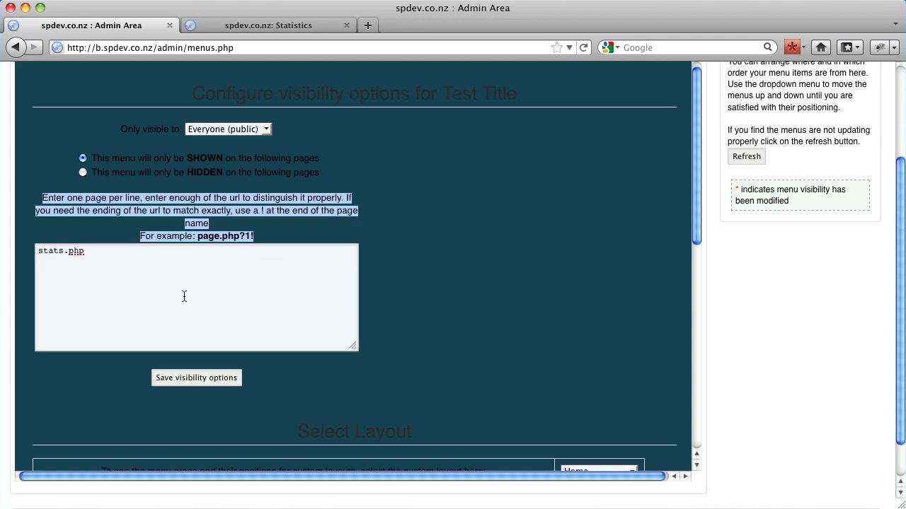
pyautogui.click(196, 377)
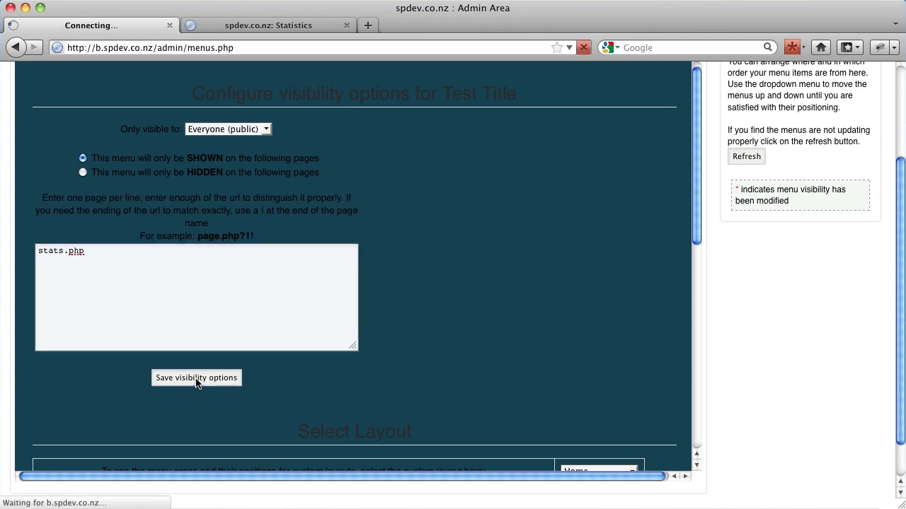
# Confirm the saved visibility settings and switch to the live site's Statistics tab.
pyautogui.click(196, 377)
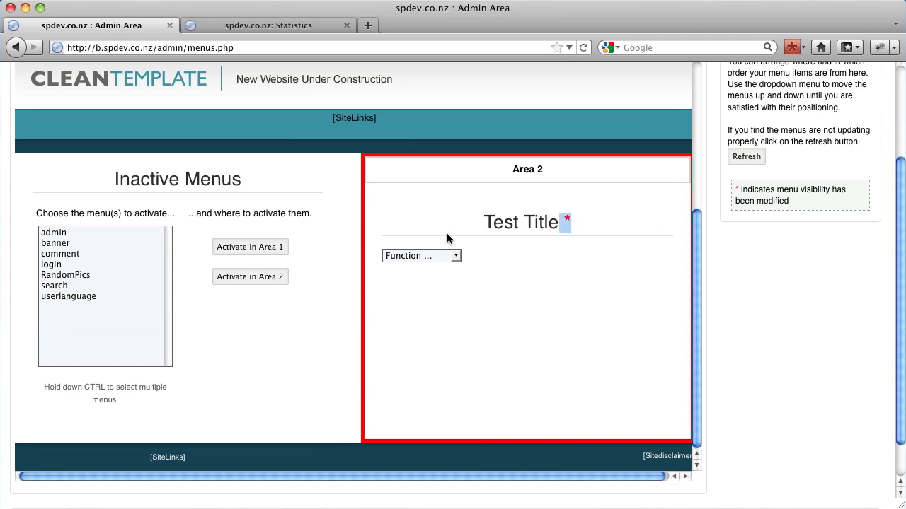
pyautogui.moveTo(461, 248)
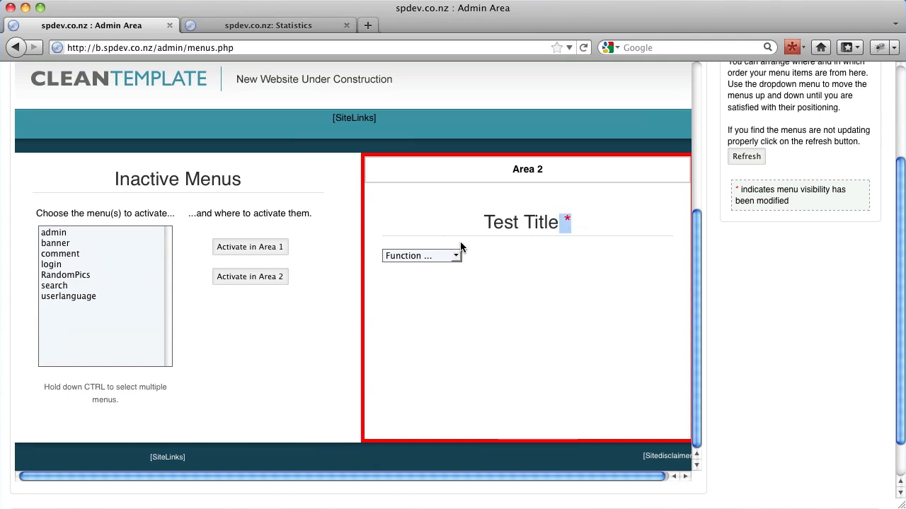
pyautogui.moveTo(478, 264)
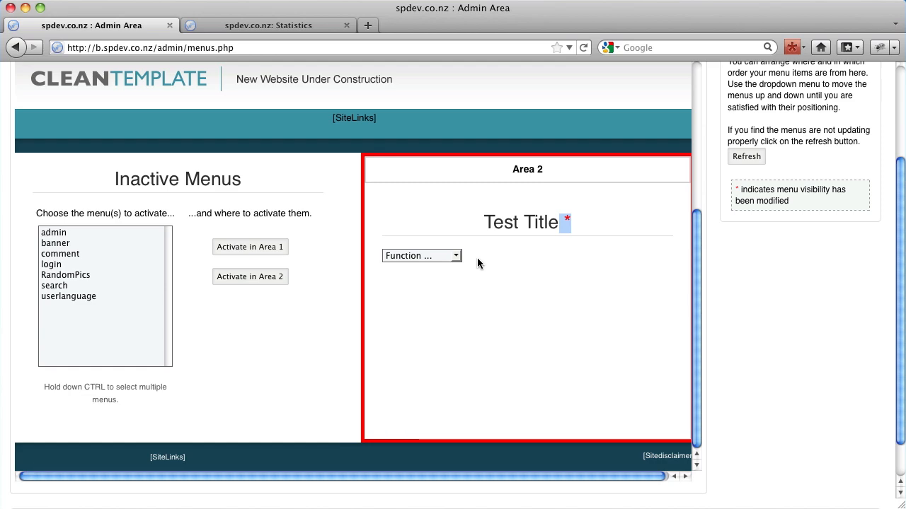
pyautogui.click(269, 25)
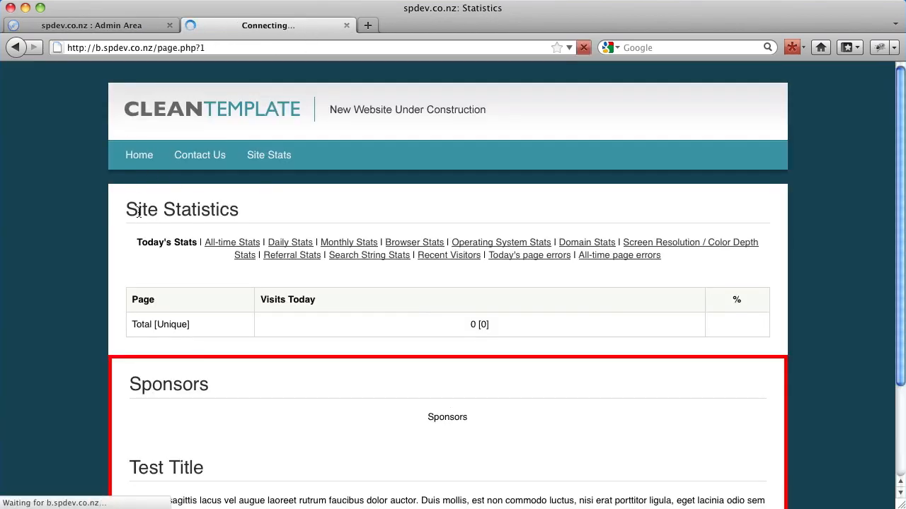
# Check the live Home page, then open the Site Statistics page.
pyautogui.click(138, 155)
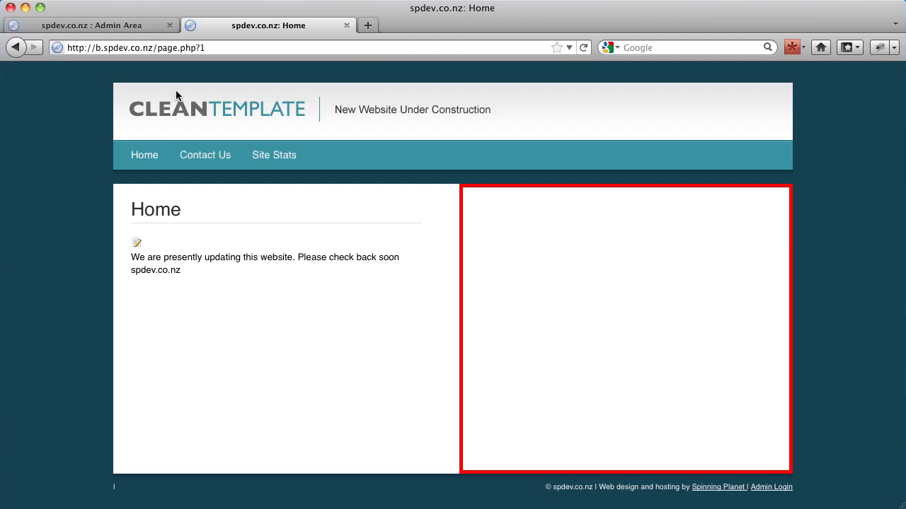
pyautogui.doubleClick(181, 48)
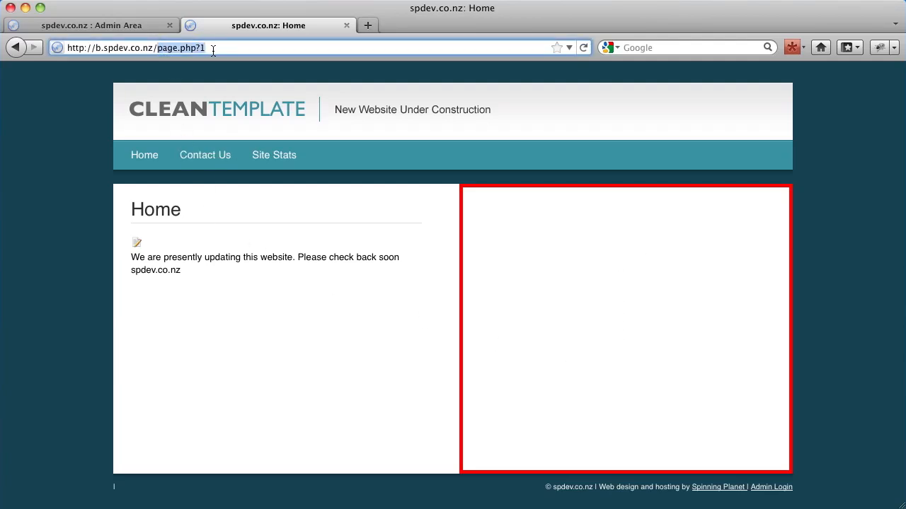
pyautogui.moveTo(145, 68)
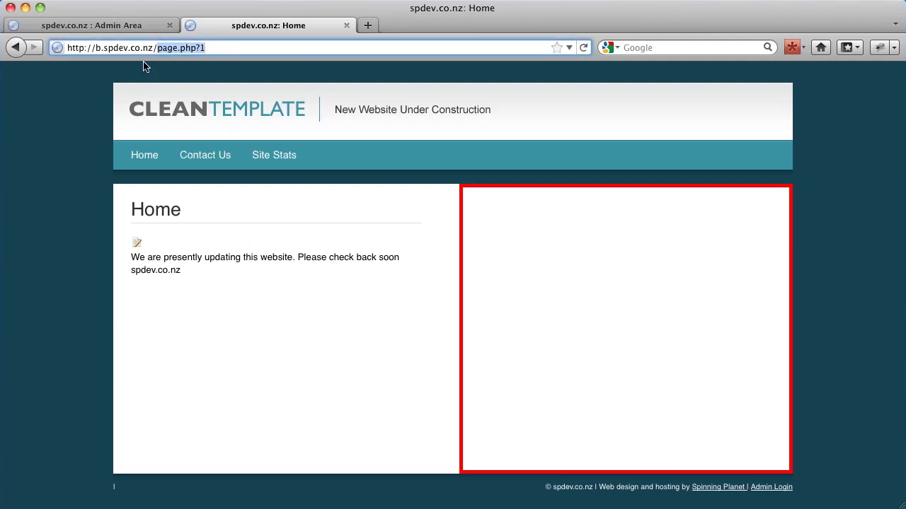
pyautogui.click(274, 155)
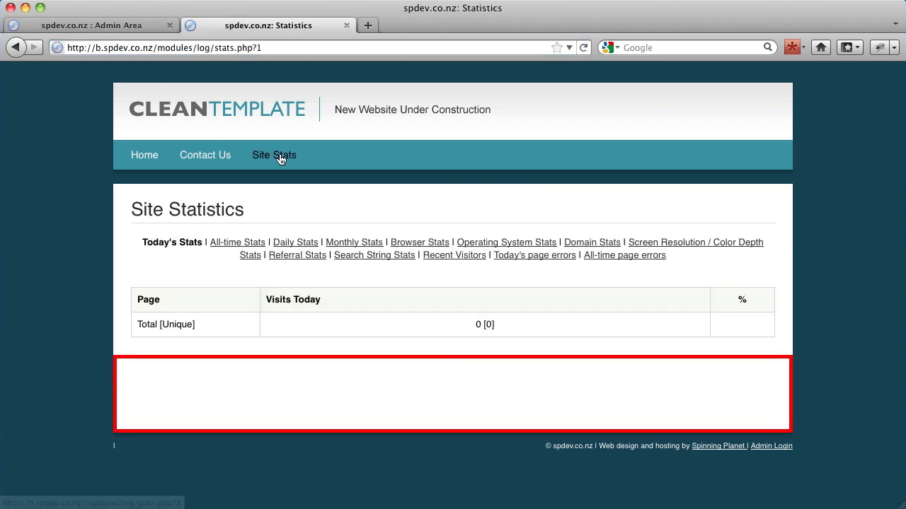
pyautogui.moveTo(269, 229)
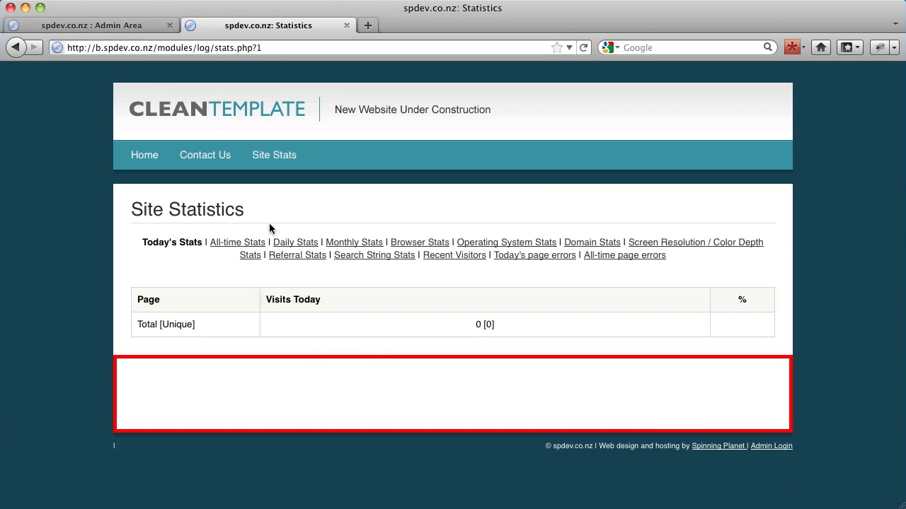